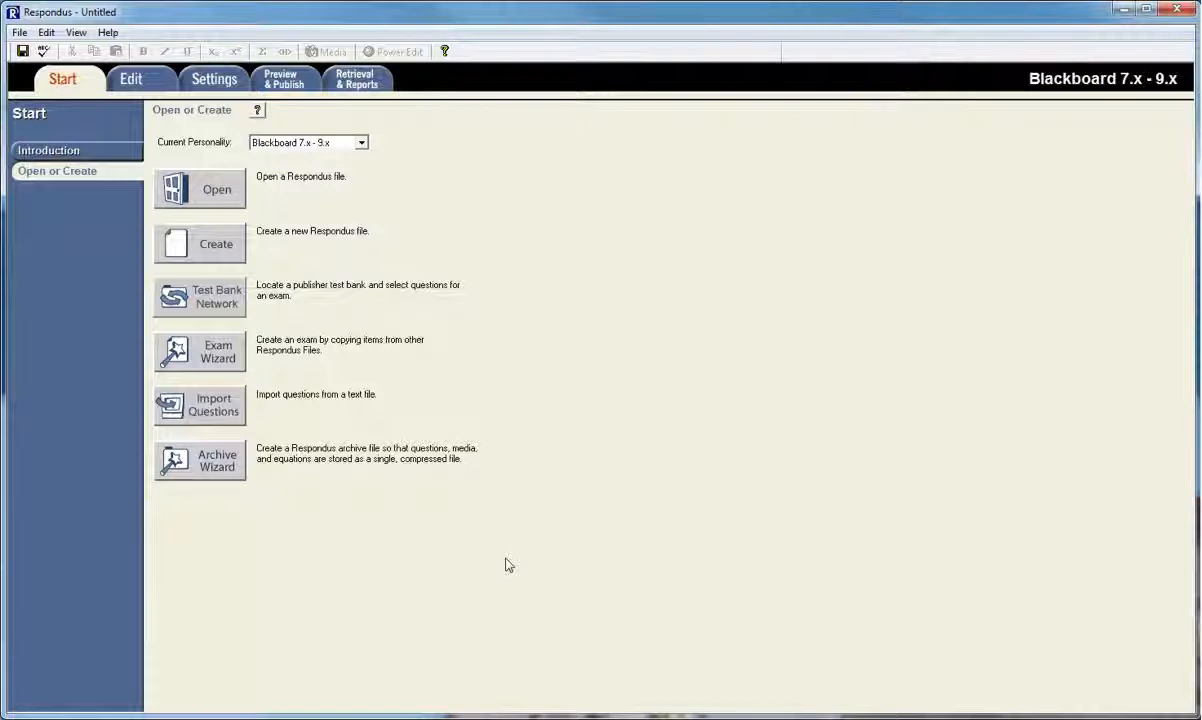
pyautogui.moveTo(472, 252)
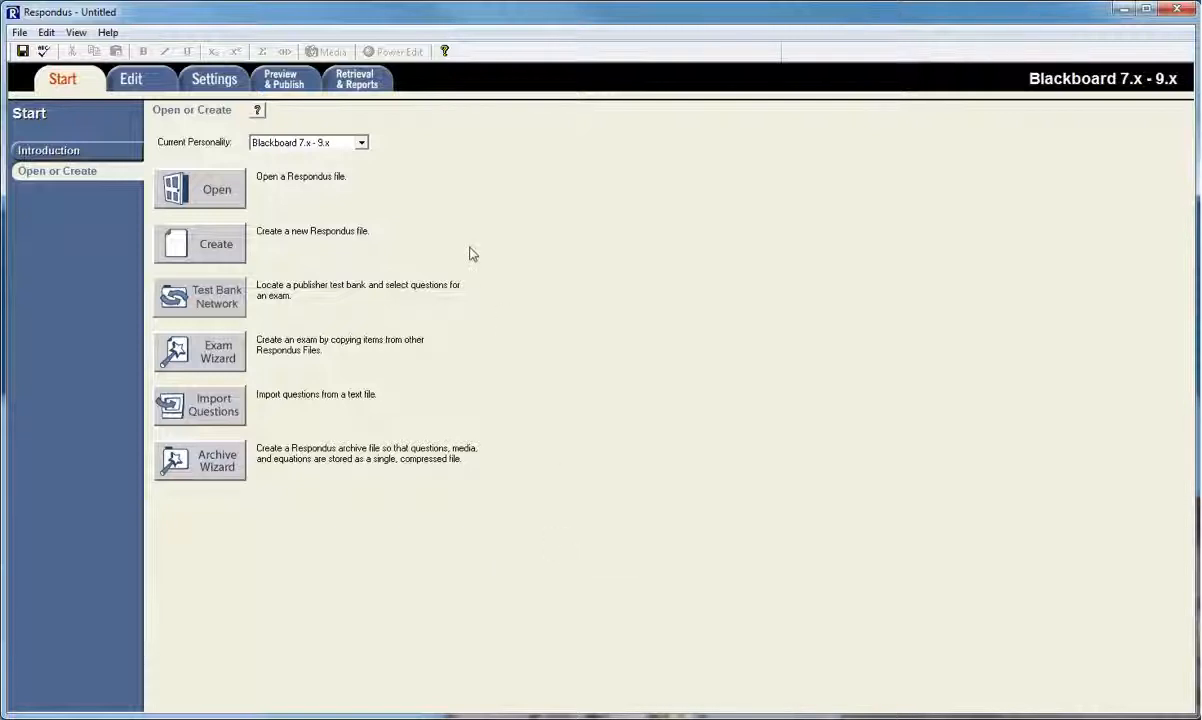
pyautogui.moveTo(452, 238)
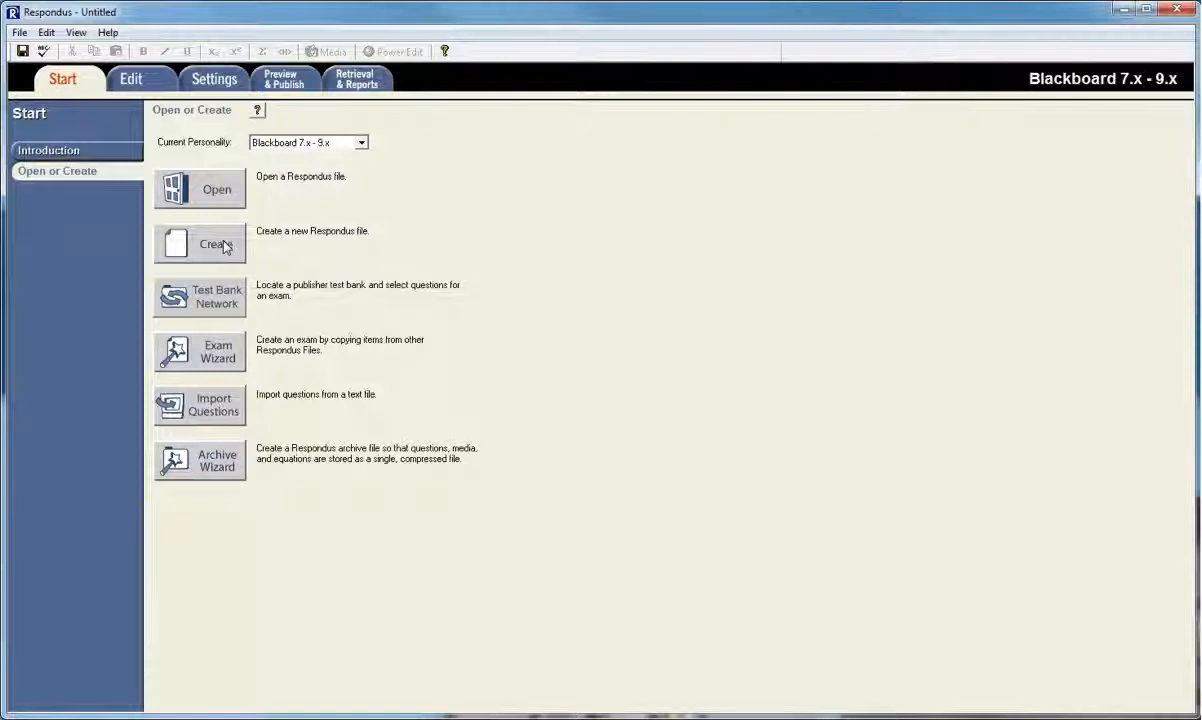
# Create a new Exam file named 'Exam #1' with description 'Chapters 1 - 3'
pyautogui.click(200, 244)
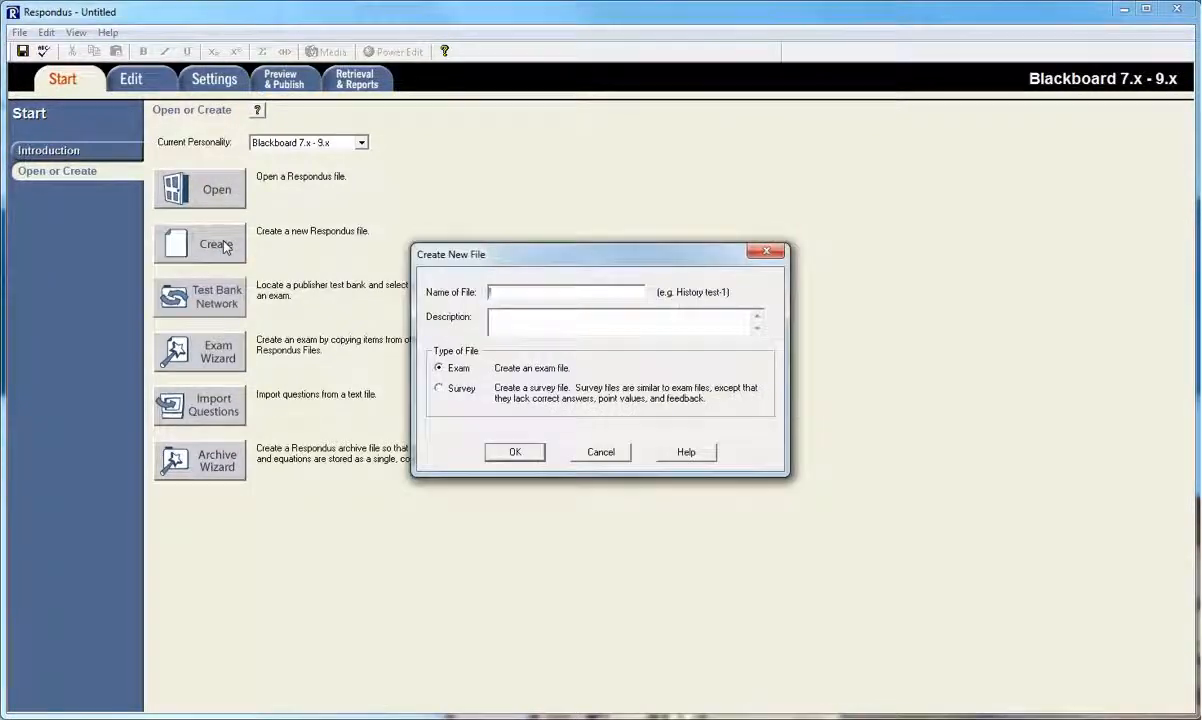
pyautogui.write('Exam #1')
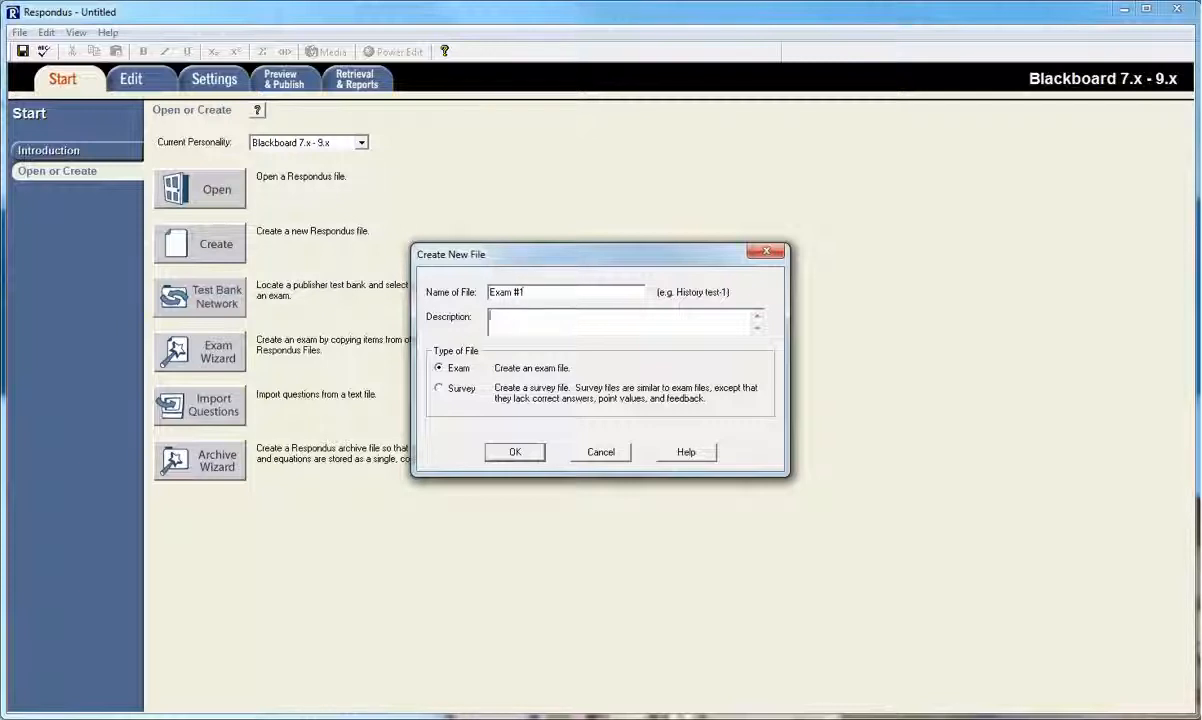
pyautogui.write('Chapters 1 - 3')
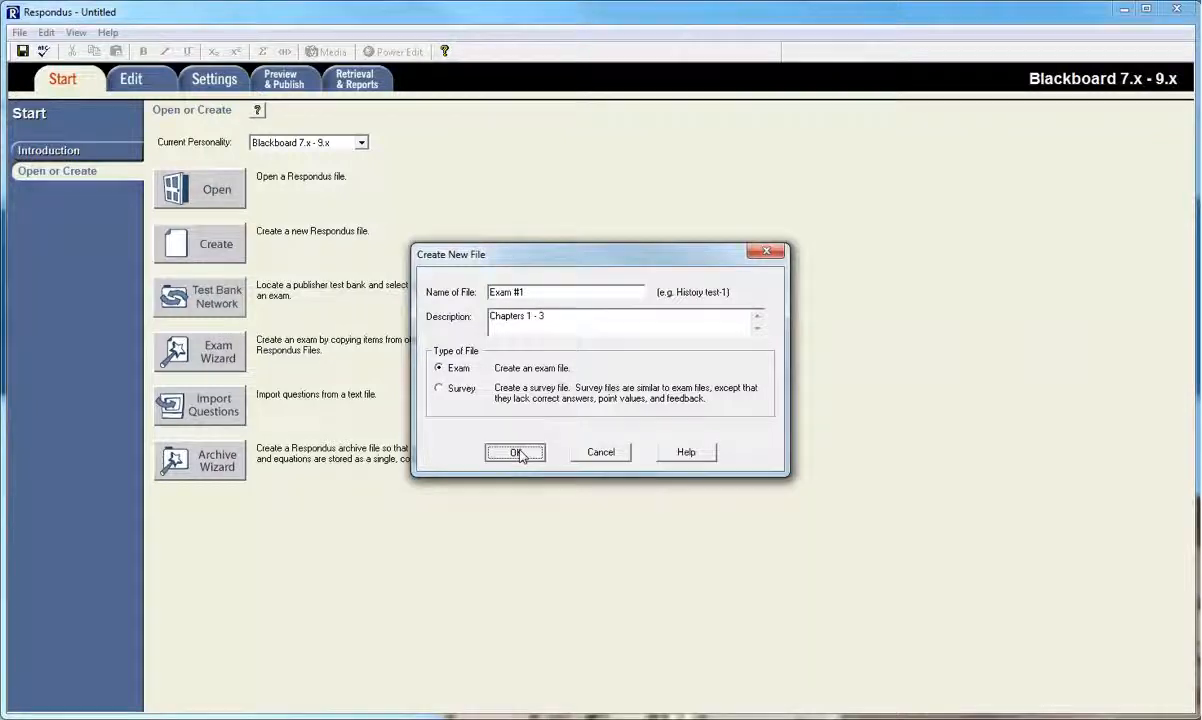
pyautogui.click(516, 452)
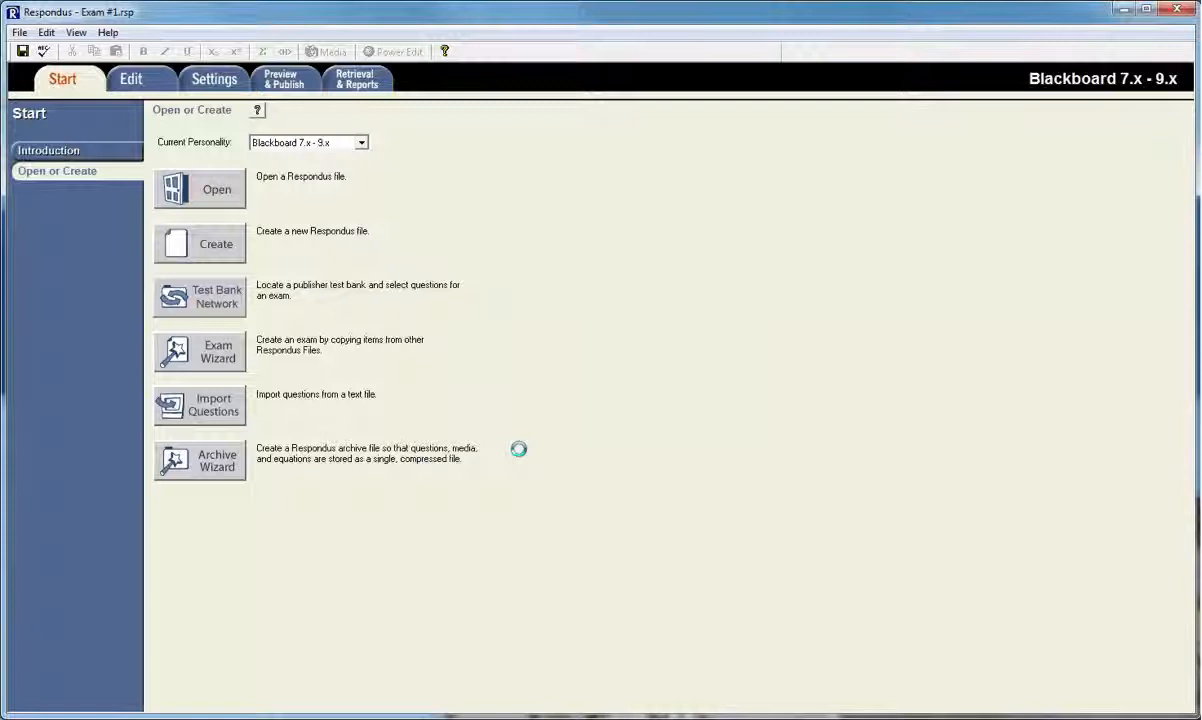
# Open the Edit area with Multiple Choice selected and show the extra question types
pyautogui.click(130, 78)
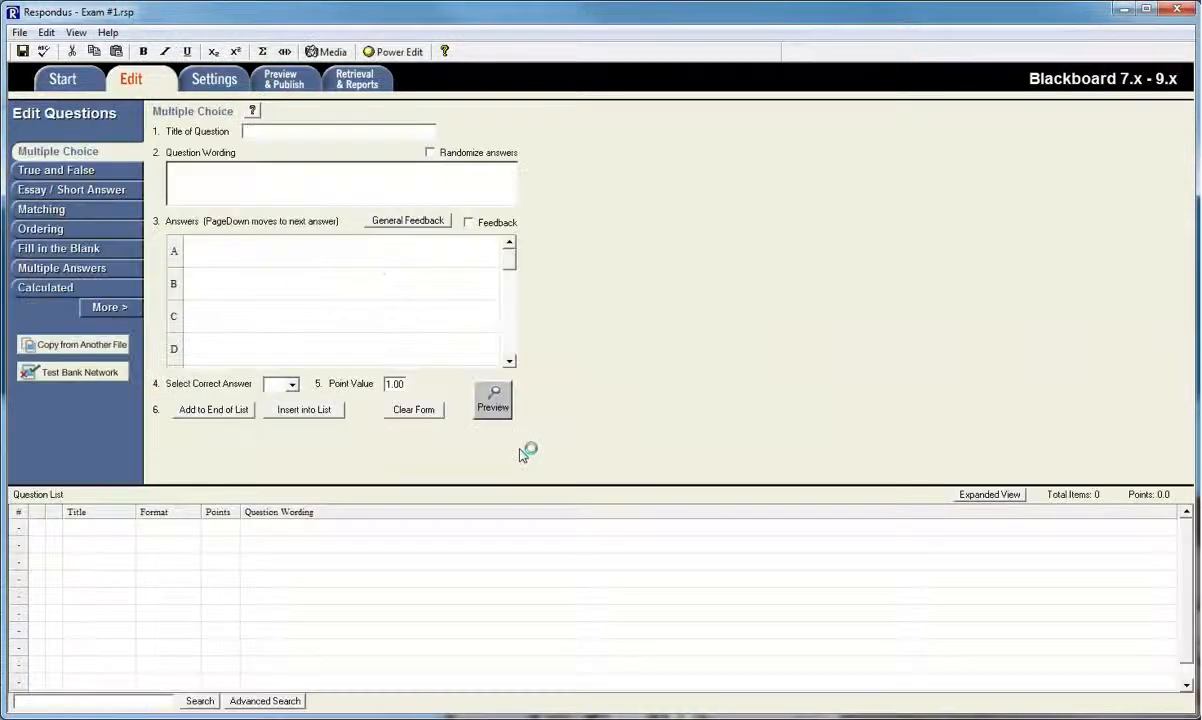
pyautogui.moveTo(520, 454)
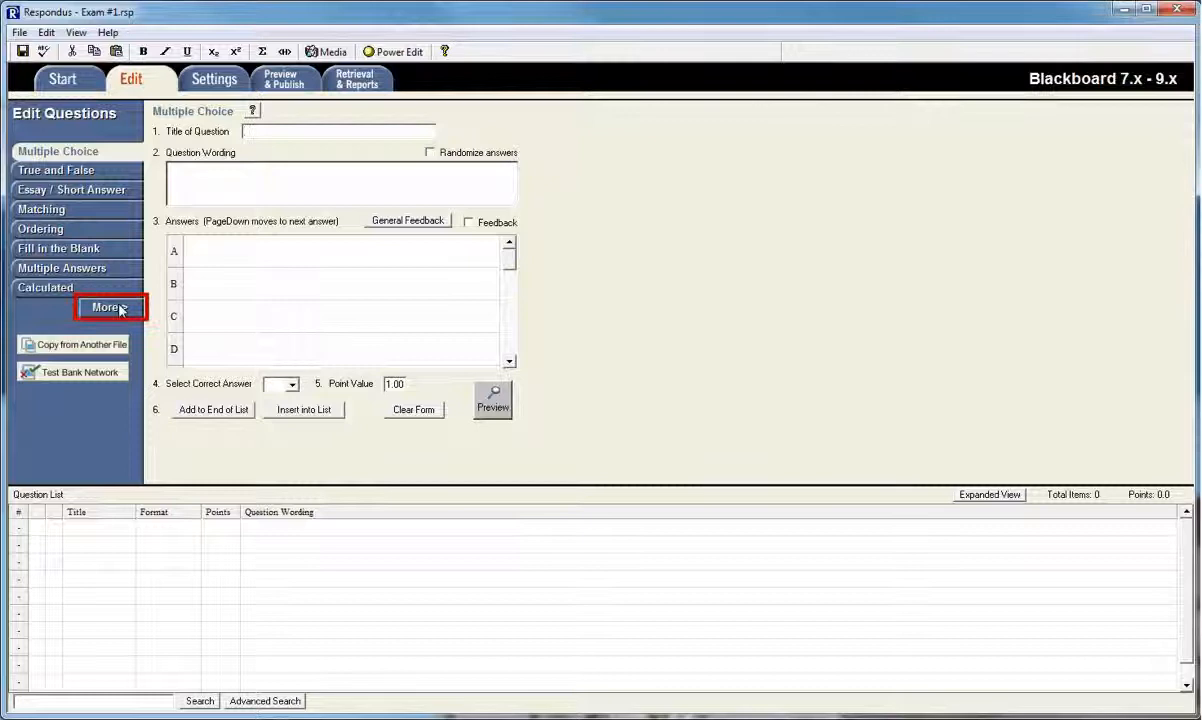
pyautogui.click(108, 308)
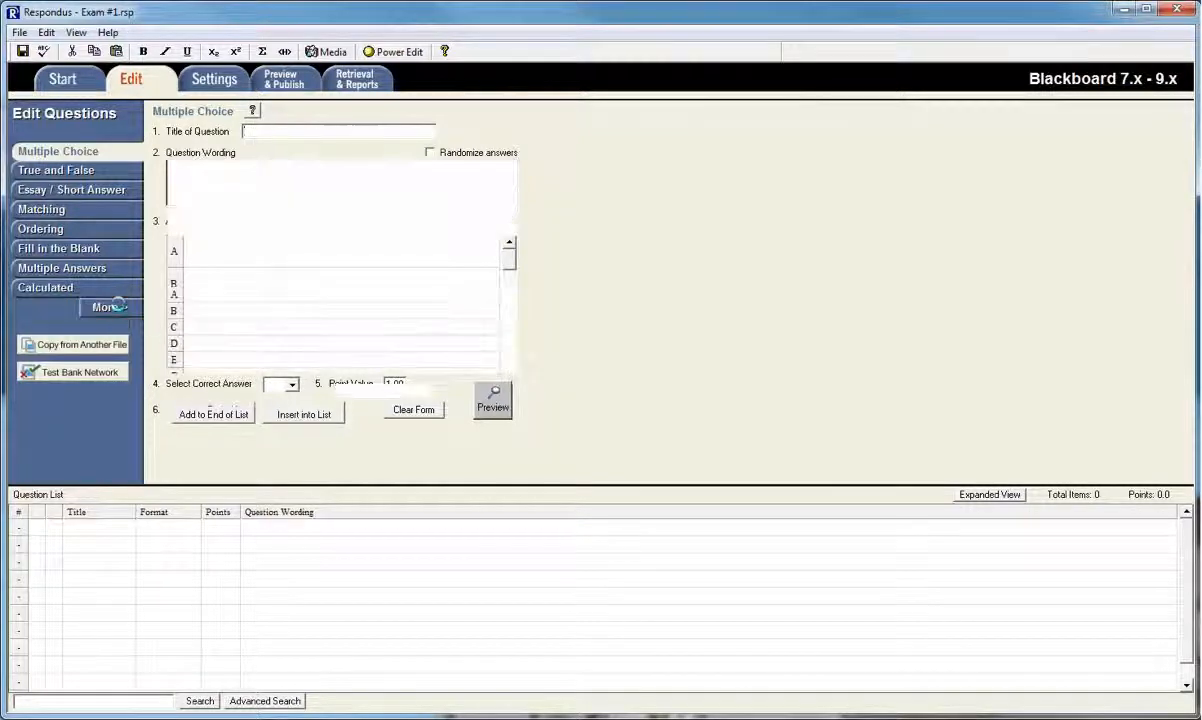
pyautogui.click(110, 308)
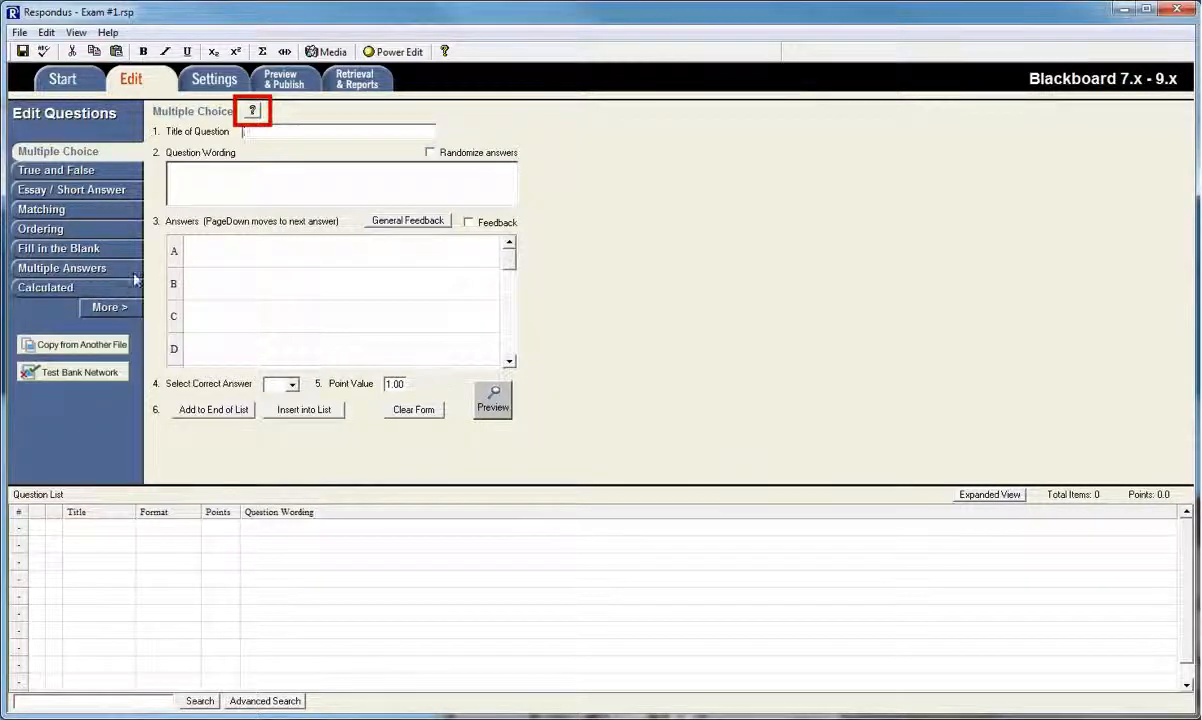
pyautogui.click(252, 110)
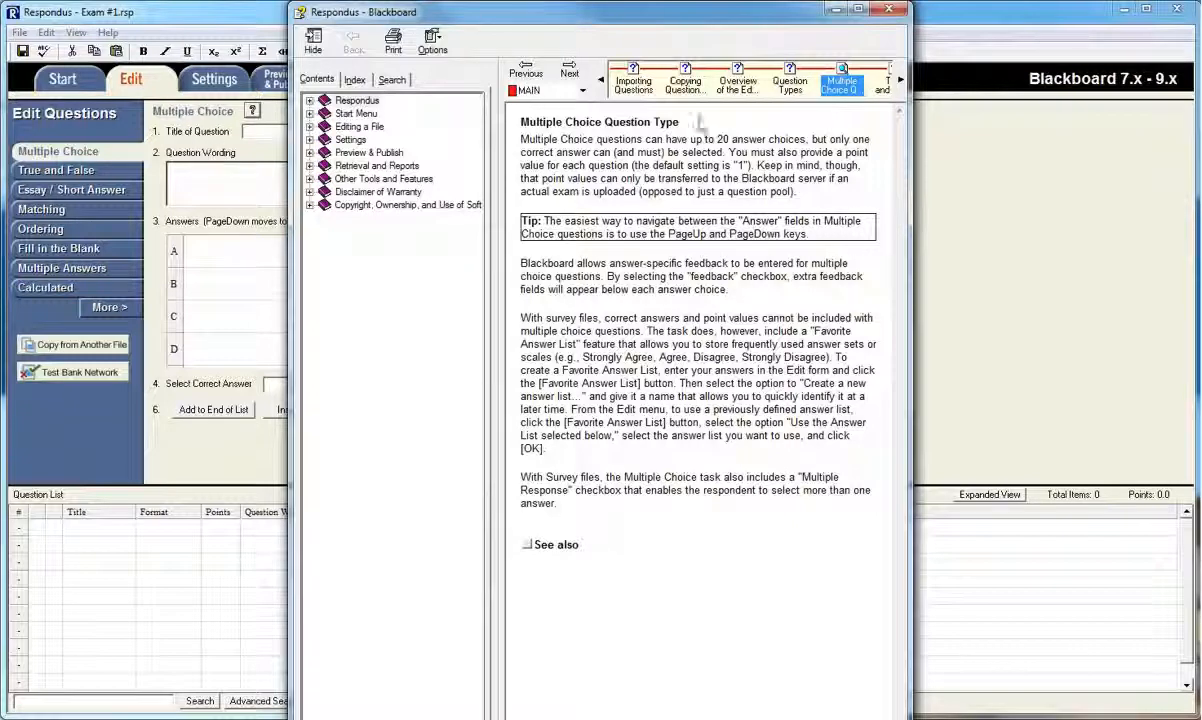
pyautogui.click(888, 12)
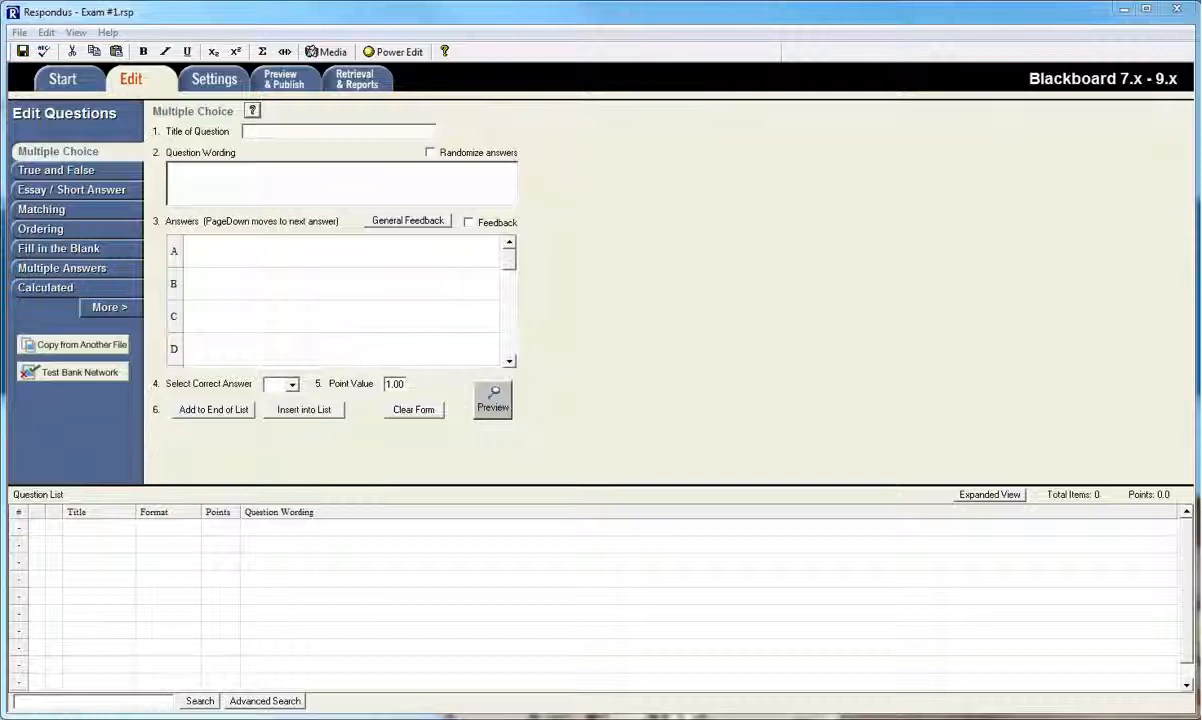
# Enter the wording 'What geometric term is represented by the image below?'
pyautogui.click(338, 184)
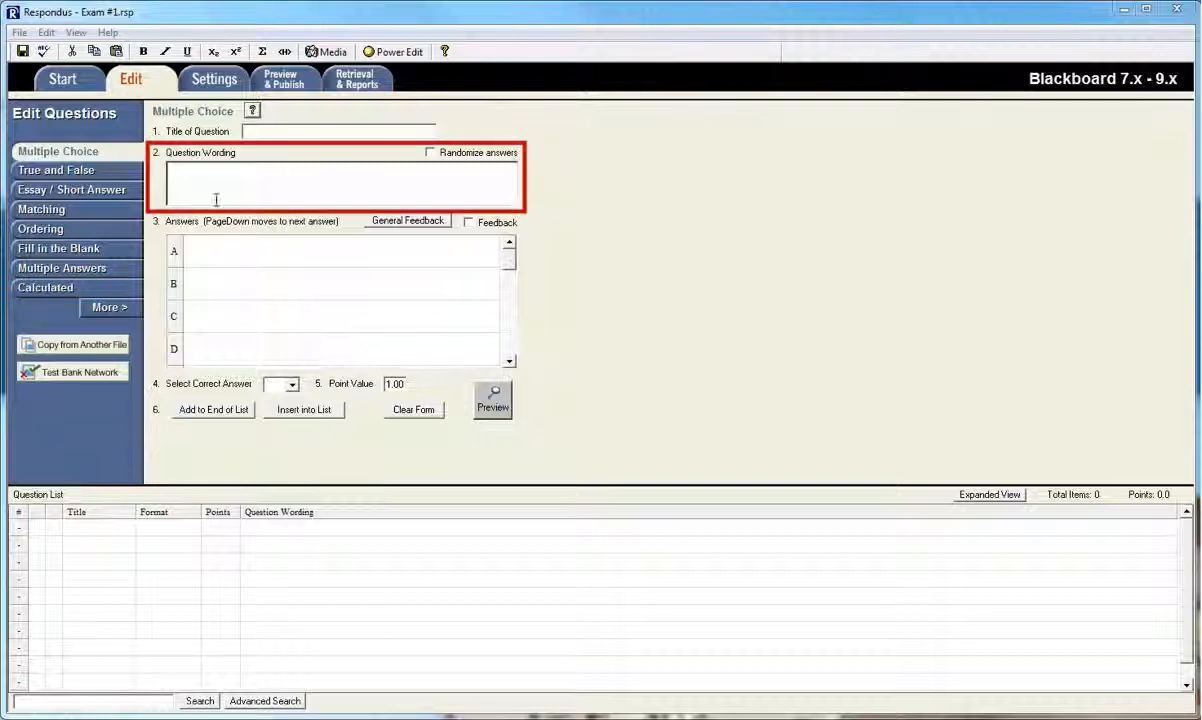
pyautogui.write('W')
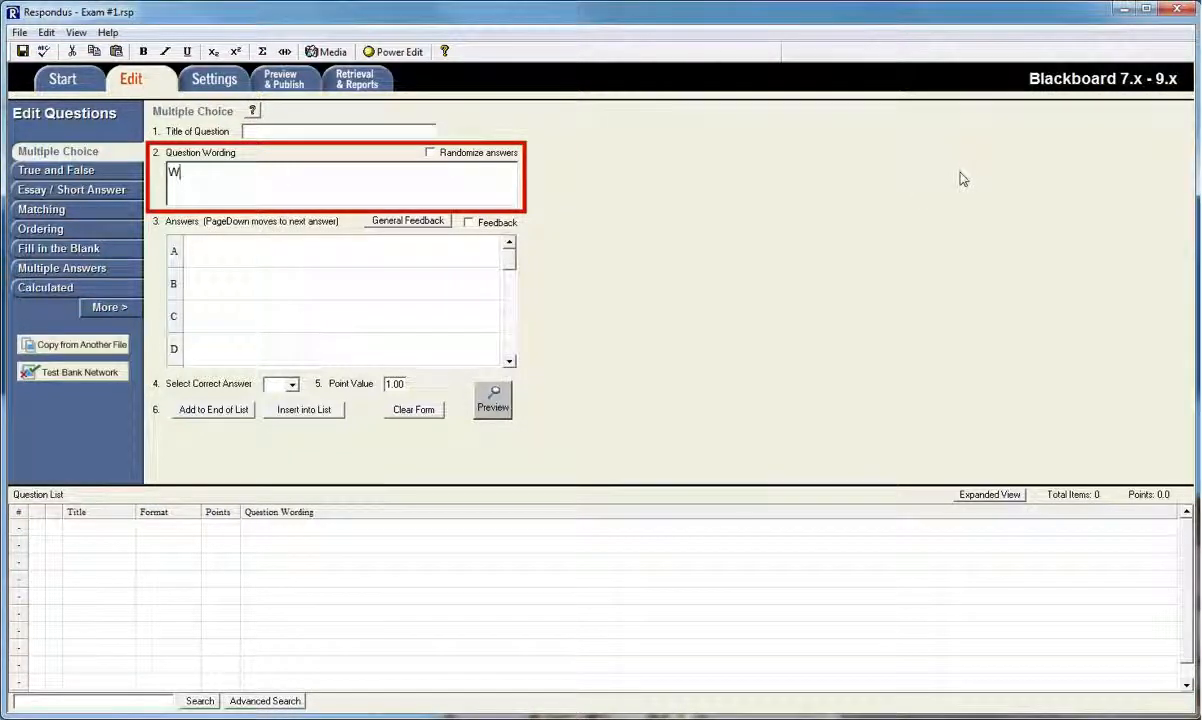
pyautogui.write('hat geometric term')
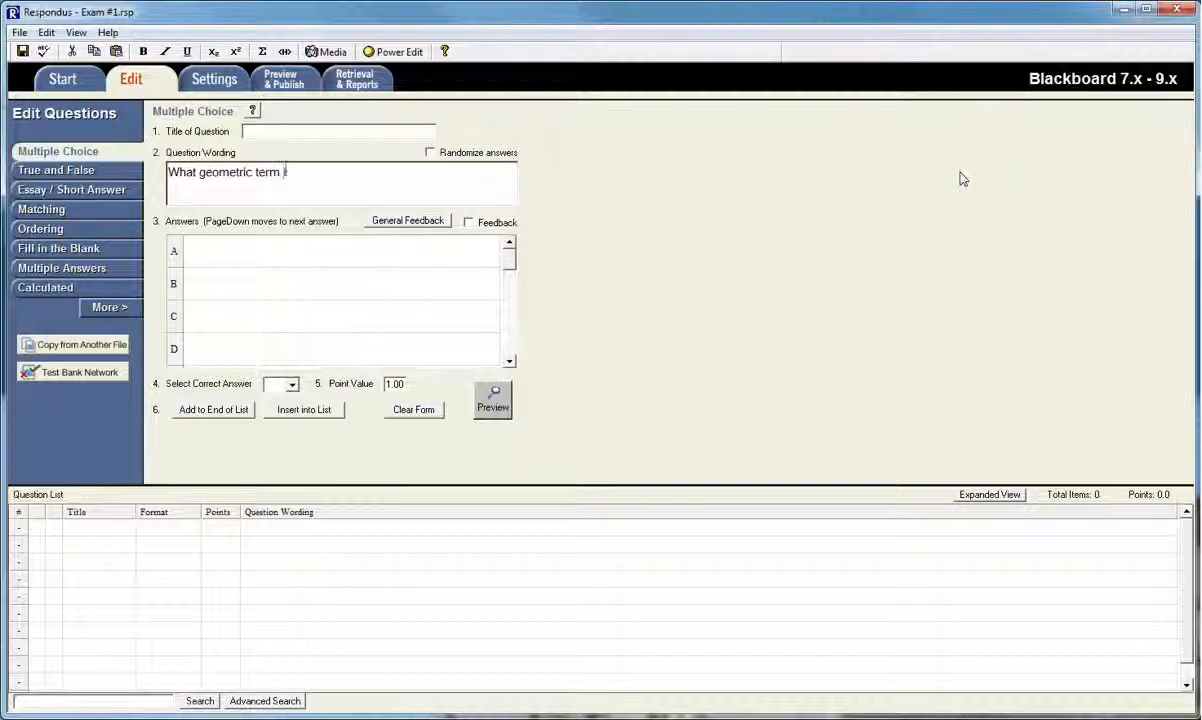
pyautogui.write('is represented b')
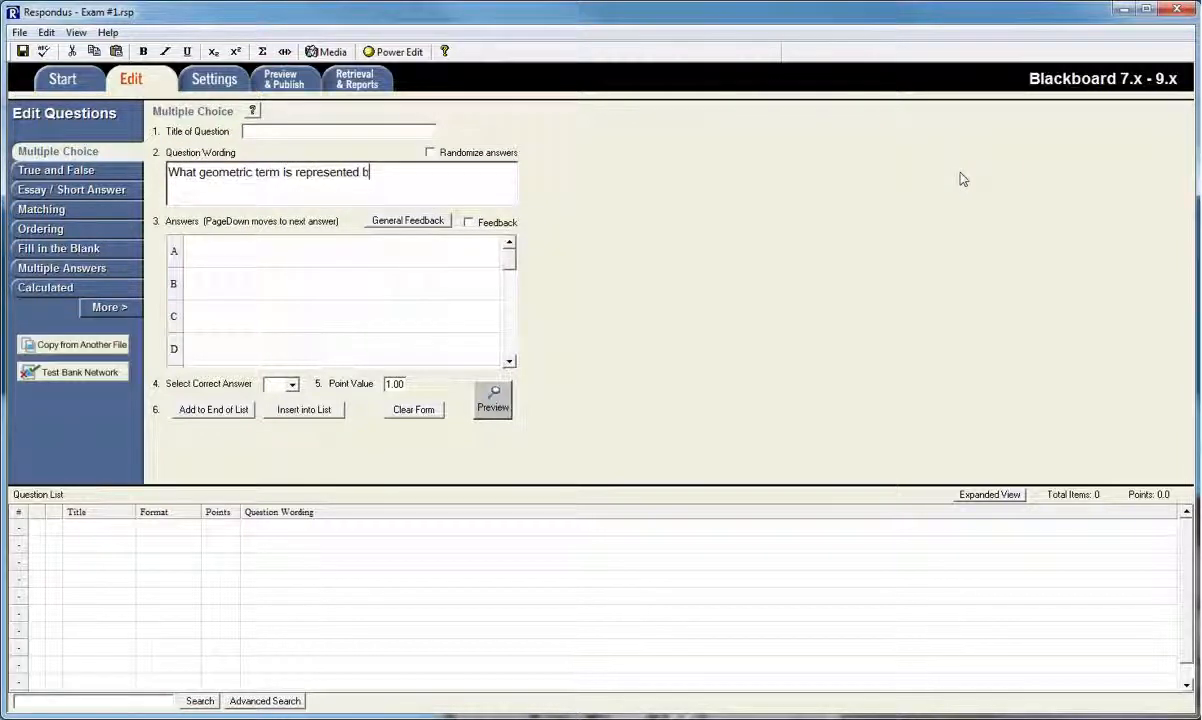
pyautogui.write('y the image below?')
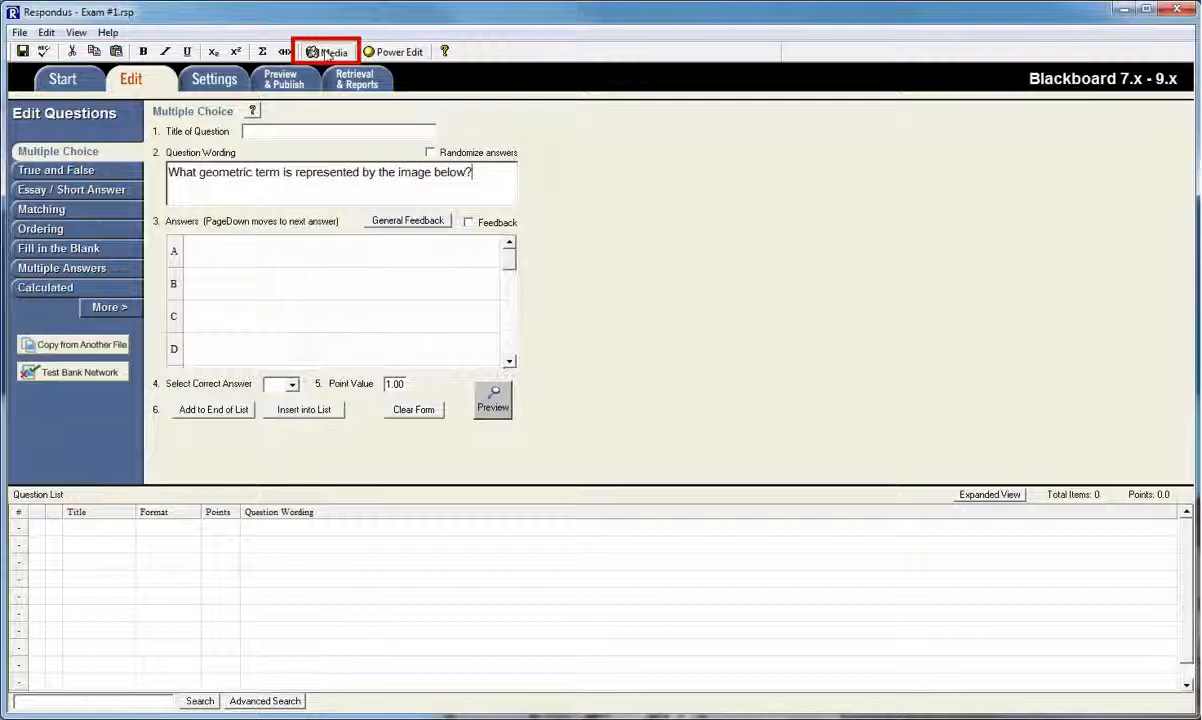
# Attach the 'Exam 1 - Question 1' image from the computer via the Media wizard
pyautogui.click(326, 52)
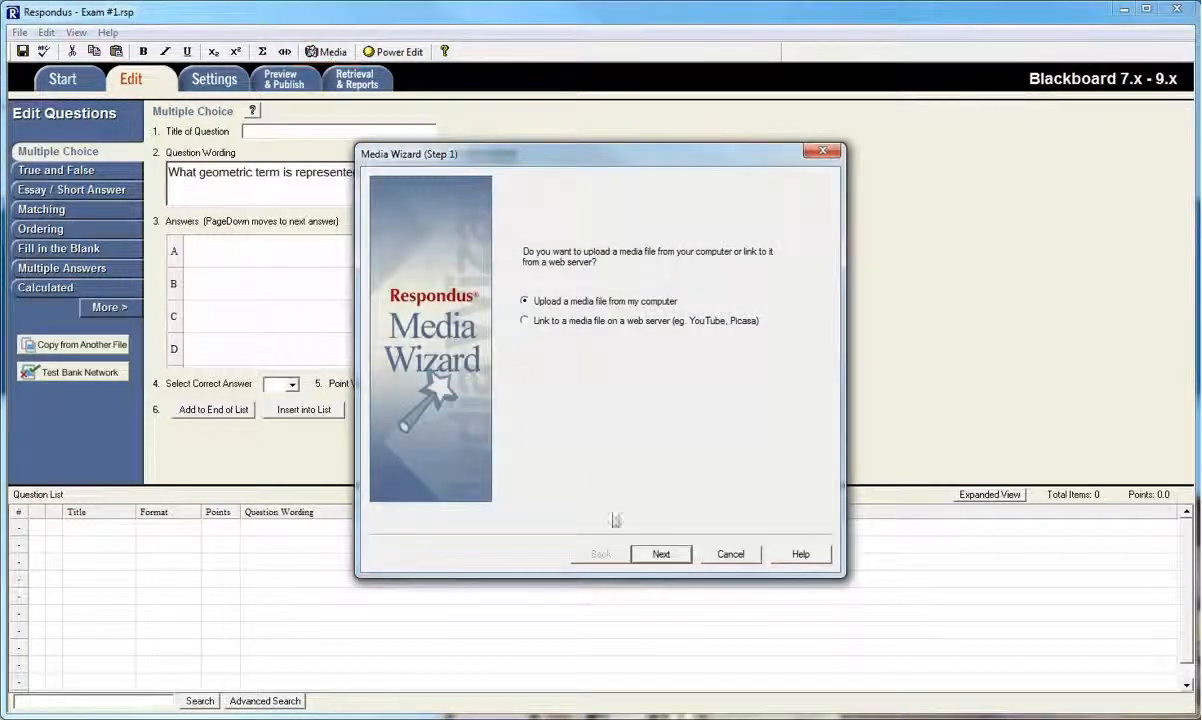
pyautogui.click(660, 554)
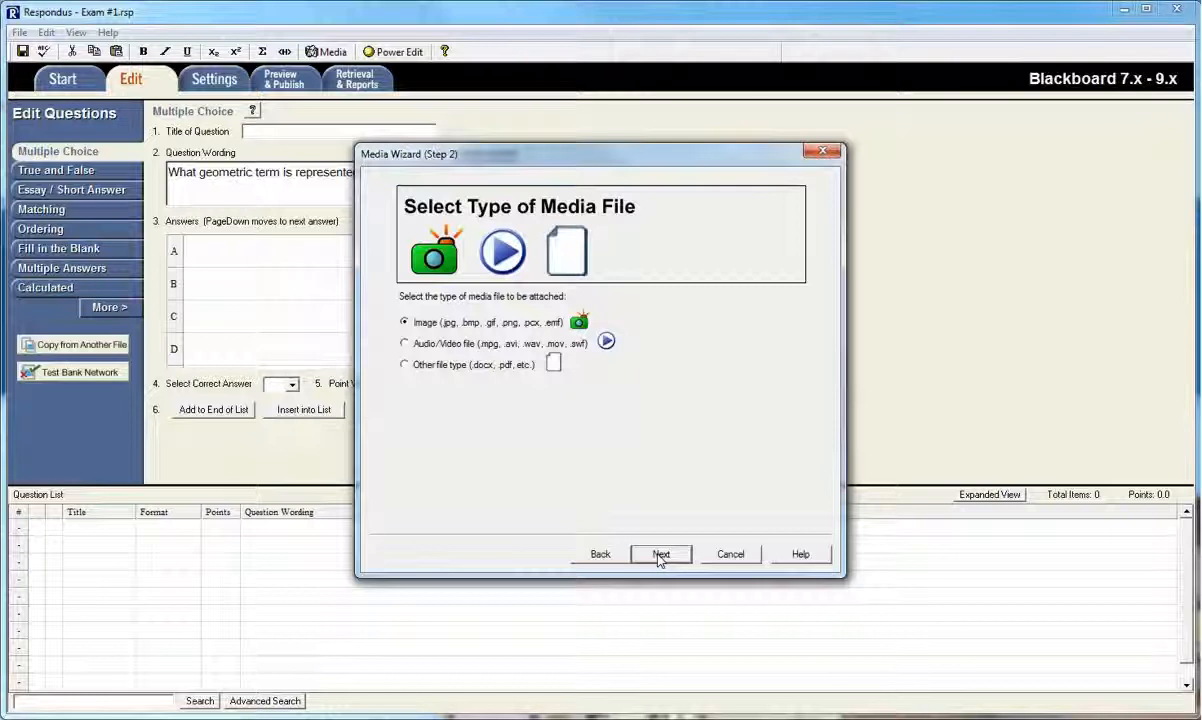
pyautogui.click(660, 554)
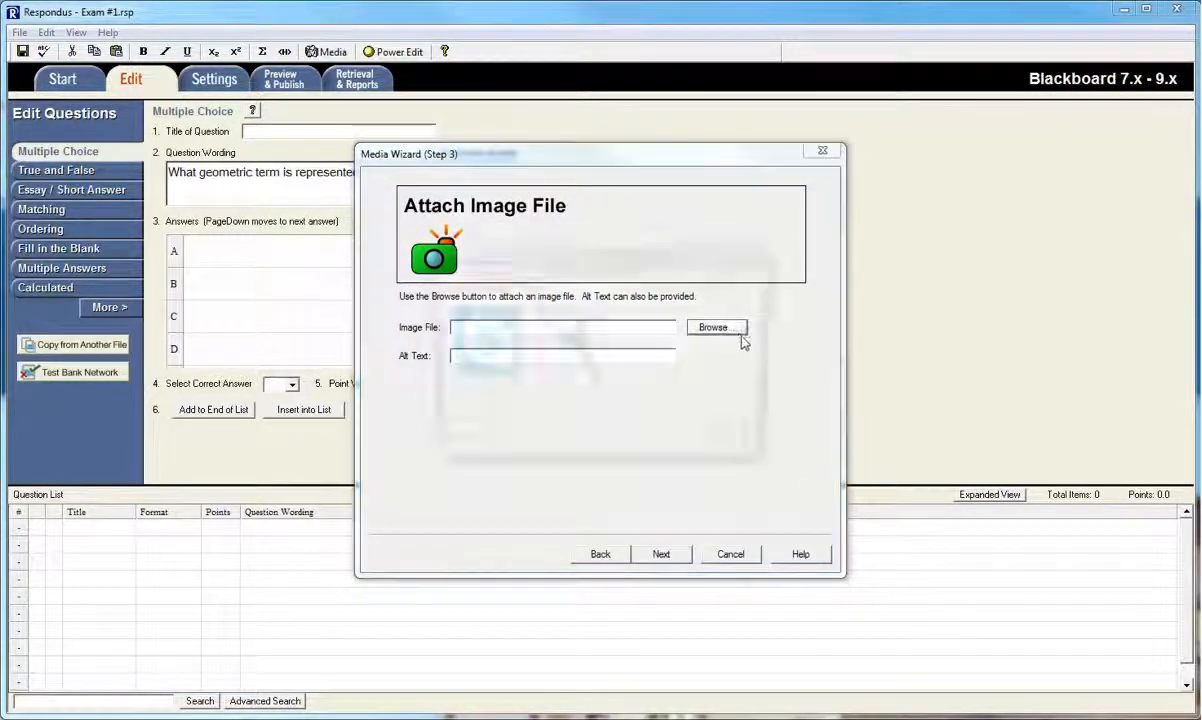
pyautogui.click(716, 328)
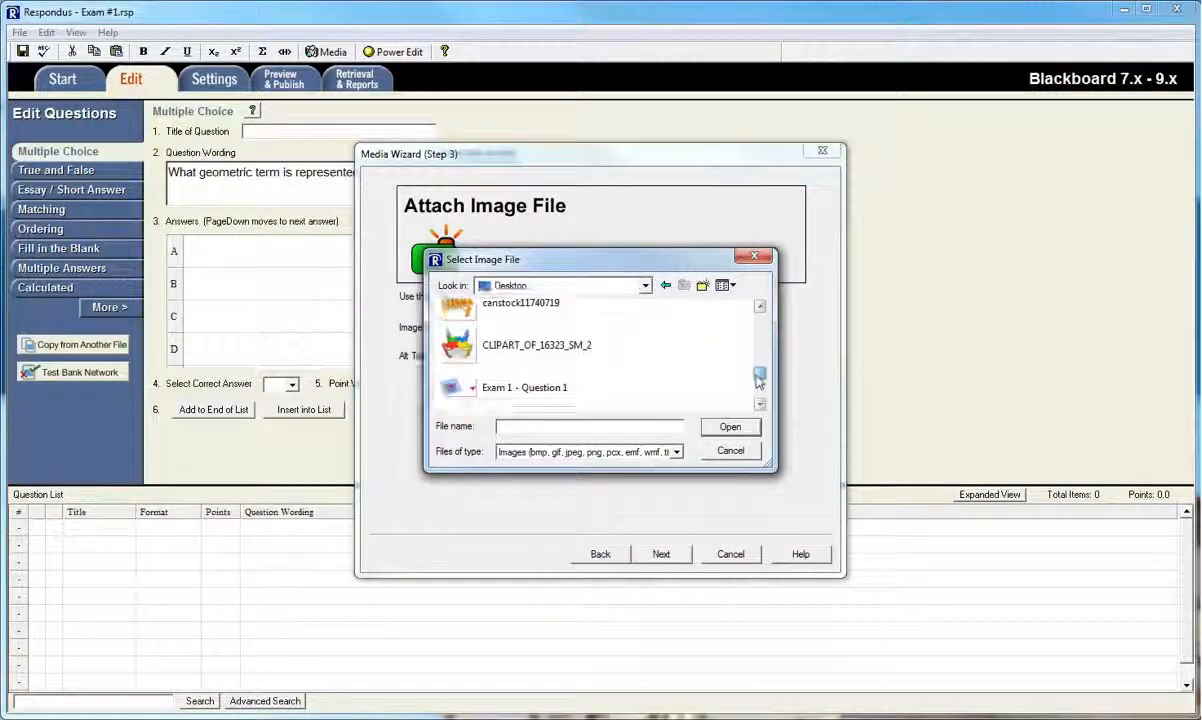
pyautogui.doubleClick(524, 388)
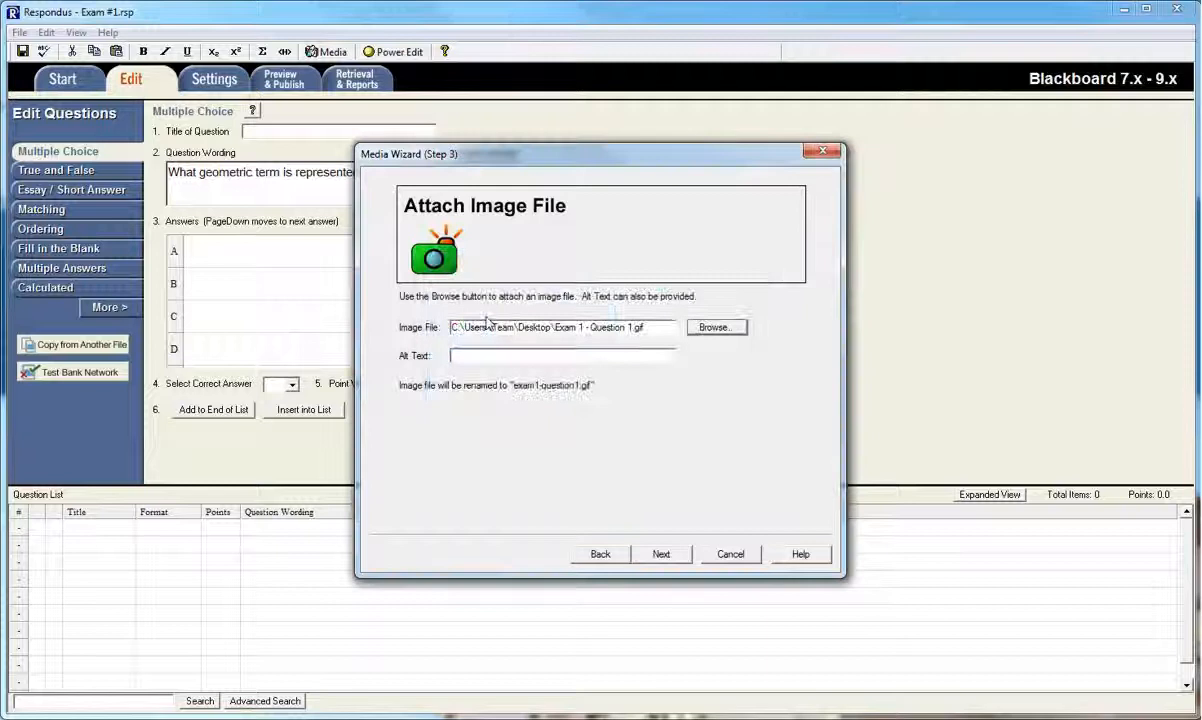
pyautogui.click(660, 554)
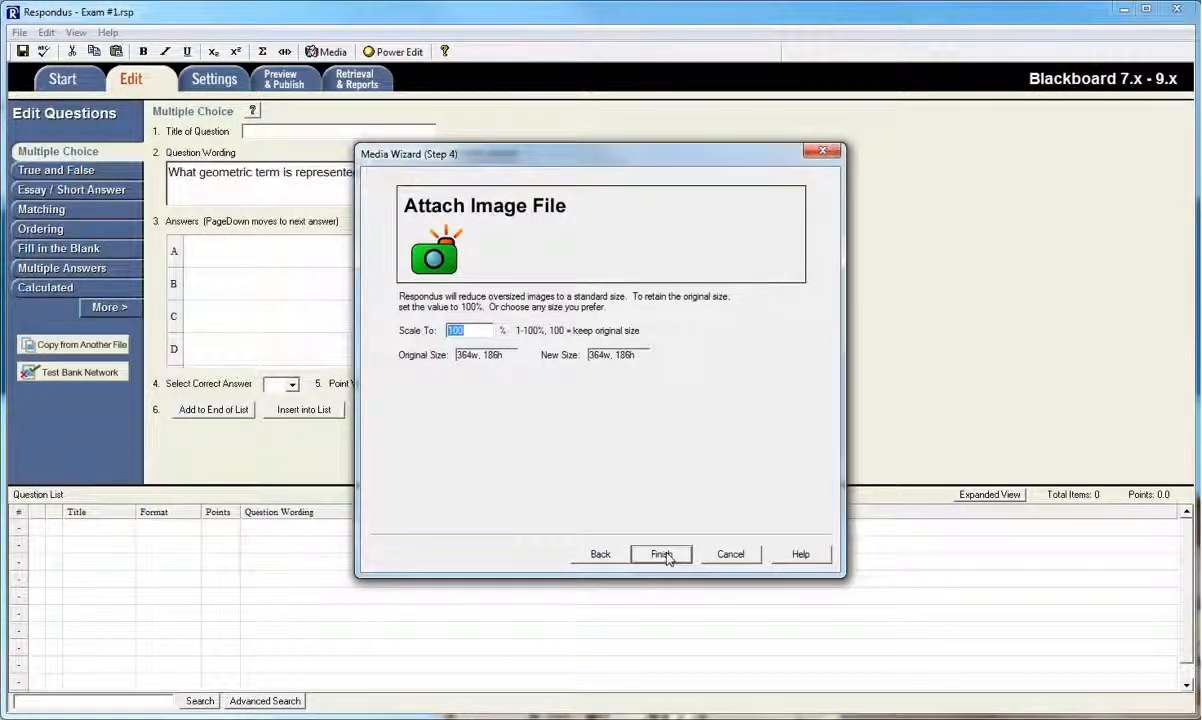
pyautogui.click(660, 554)
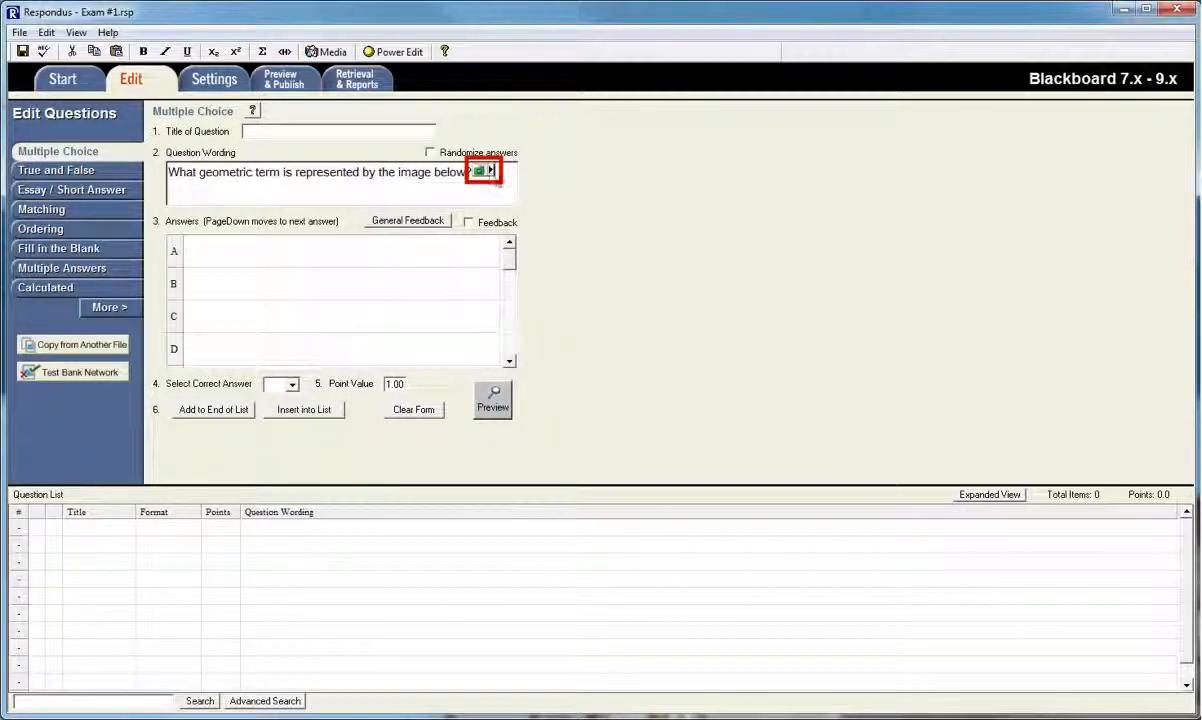
# Fill answers A–D (a corner, a cross-section, the circumference, the perimeter) and mark the correct one
pyautogui.rightClick(484, 172)
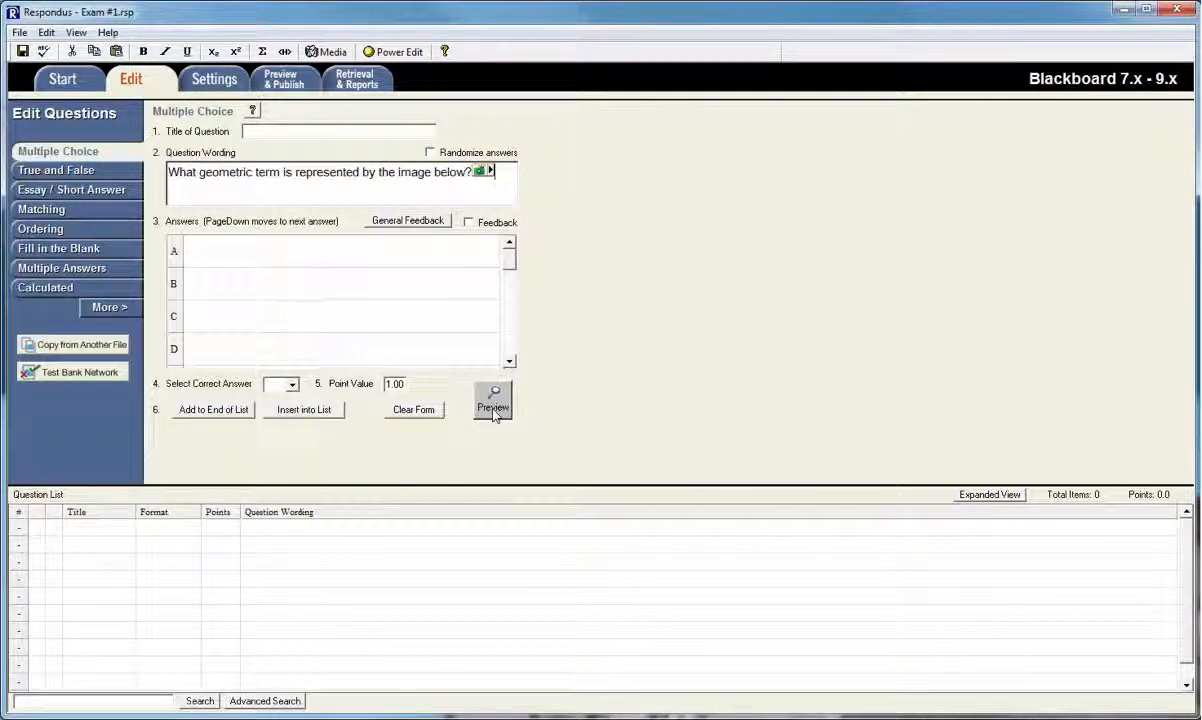
pyautogui.moveTo(368, 264)
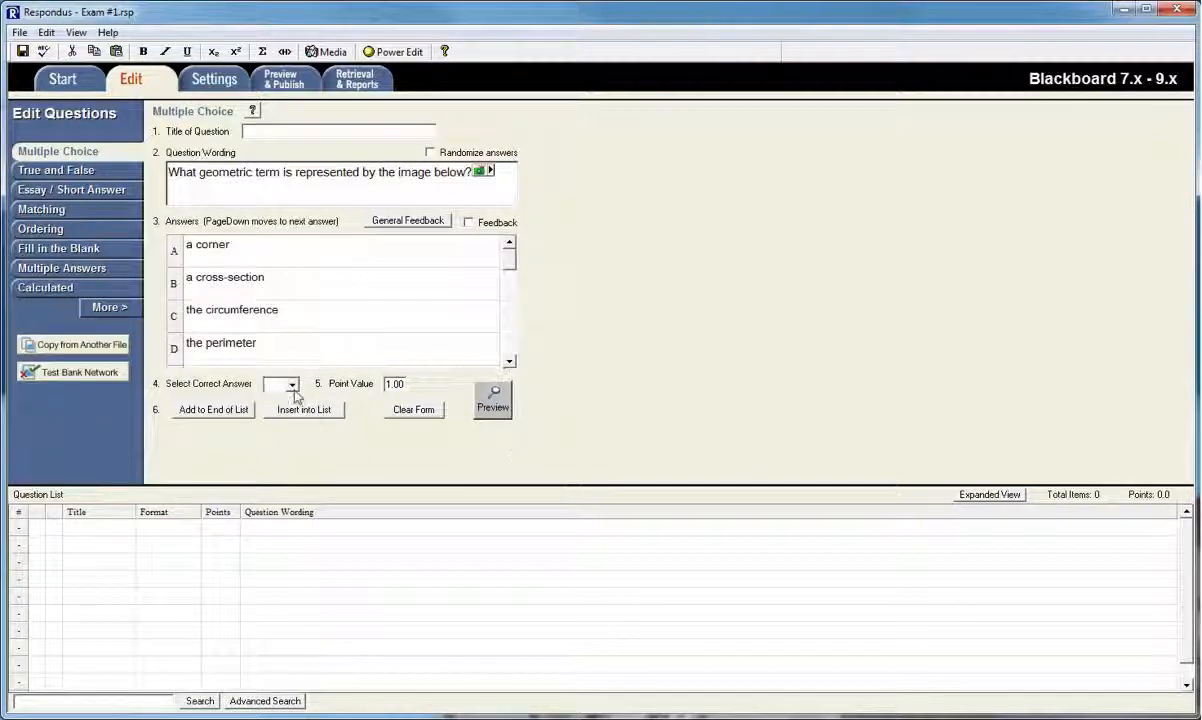
pyautogui.click(292, 384)
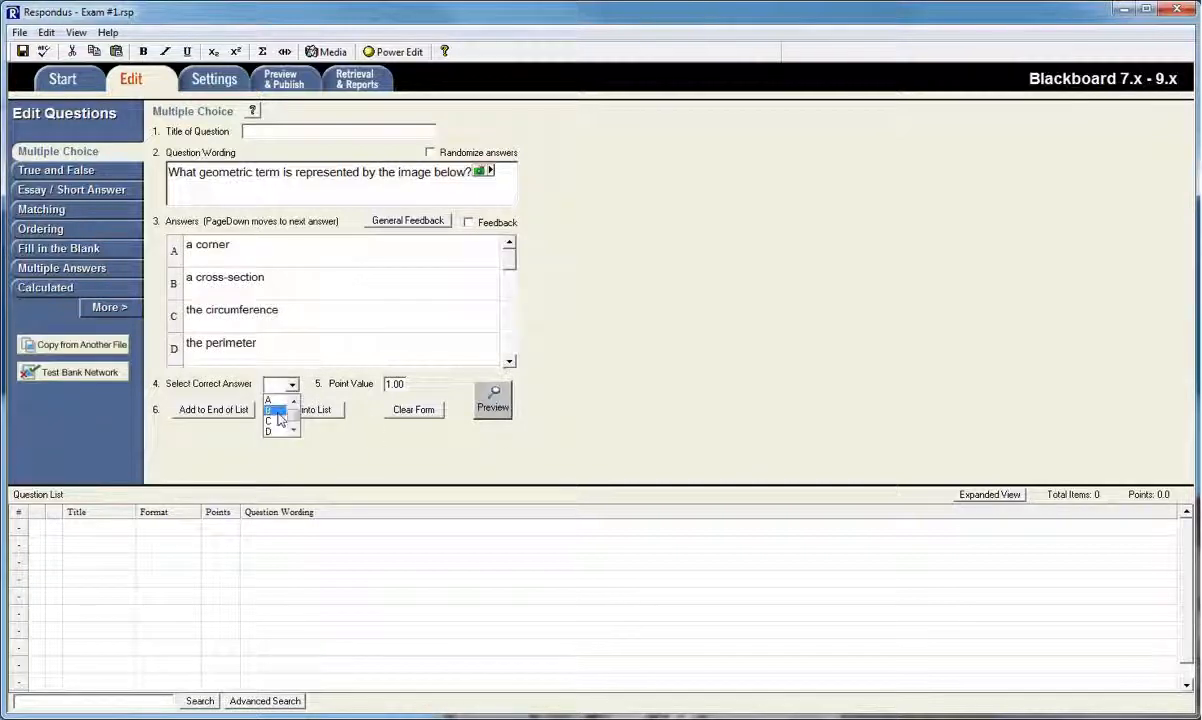
pyautogui.click(276, 410)
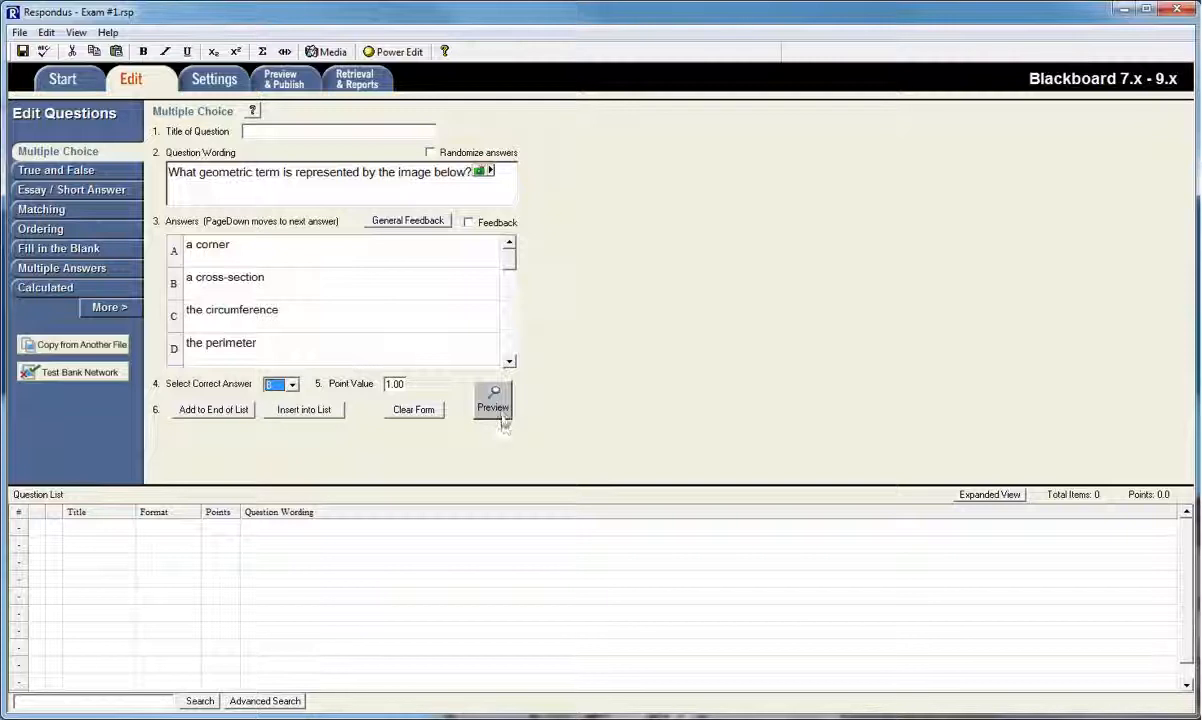
# Preview the image question with its four choices and cross-section shown as correct
pyautogui.click(492, 408)
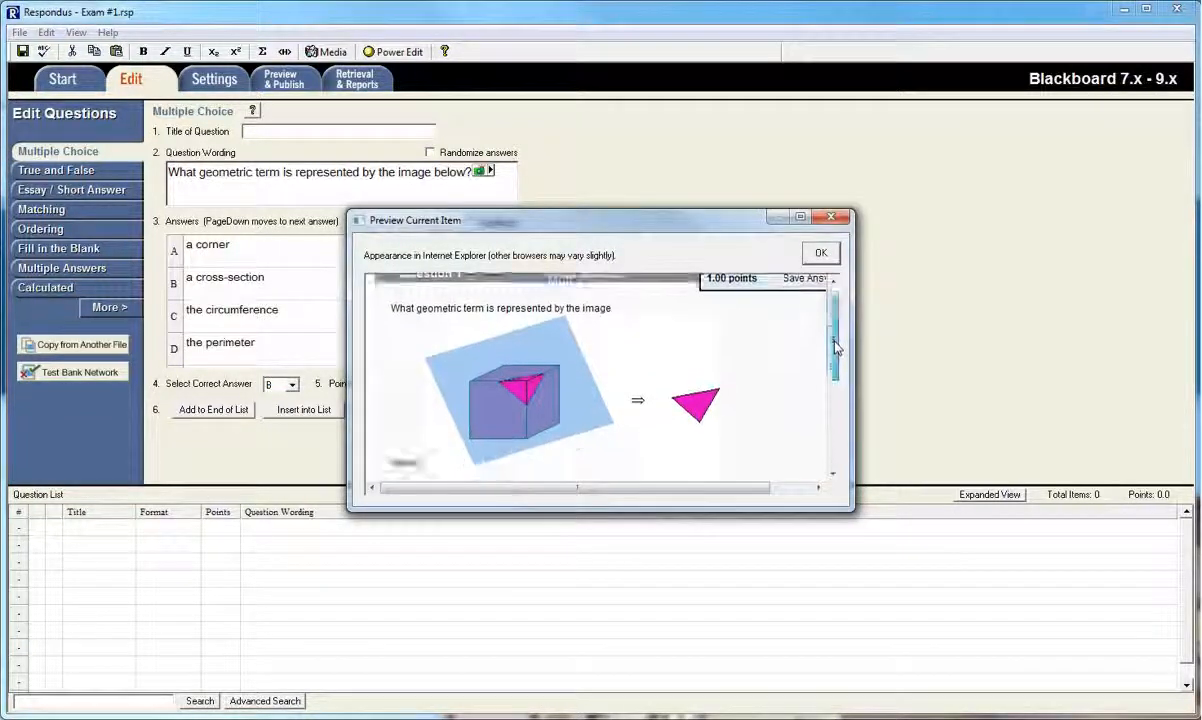
pyautogui.scroll(-3)
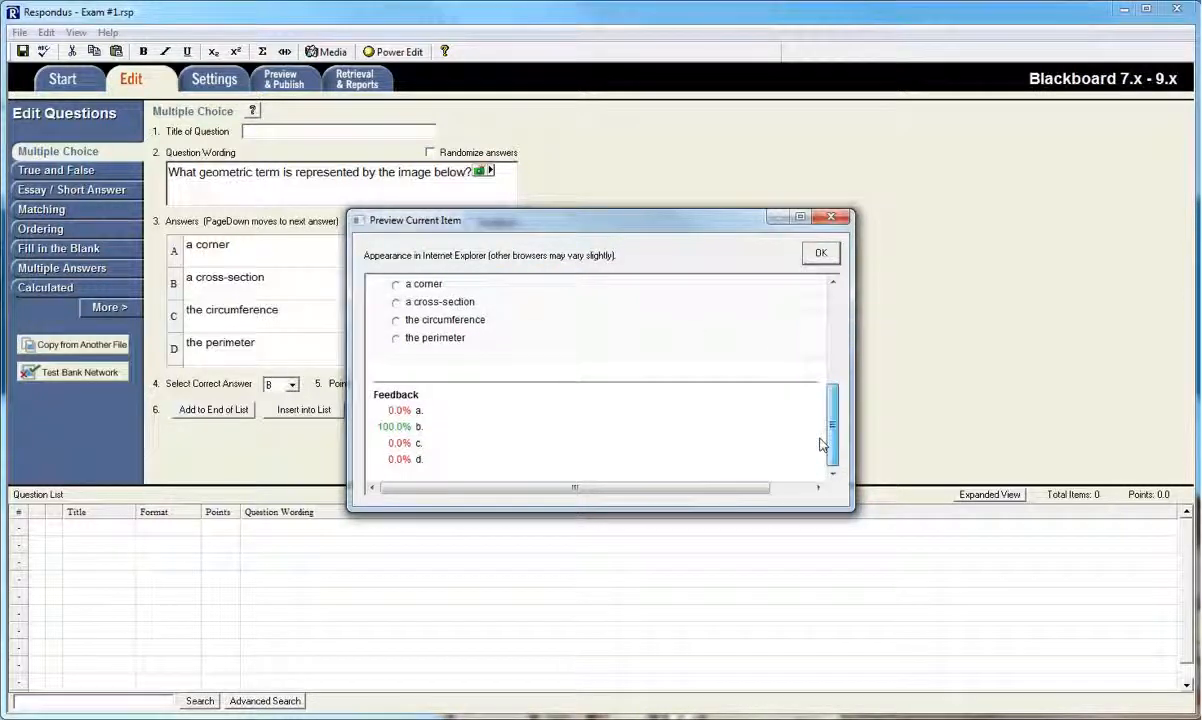
pyautogui.scroll(3)
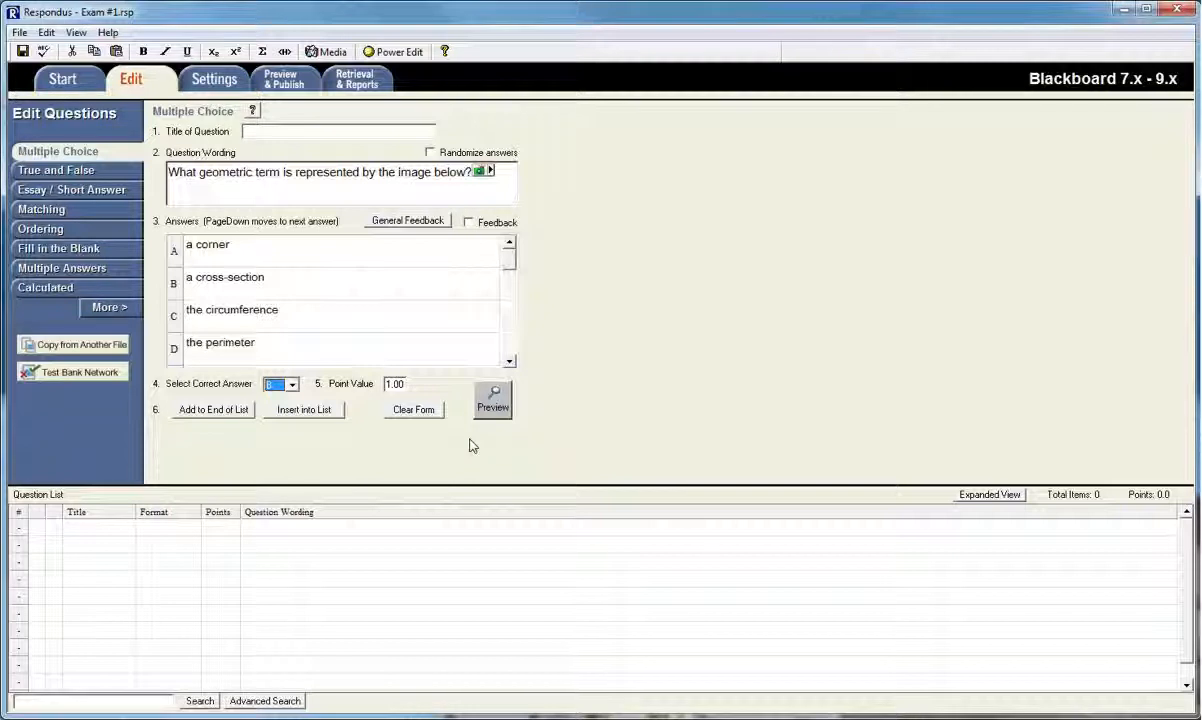
pyautogui.moveTo(464, 452)
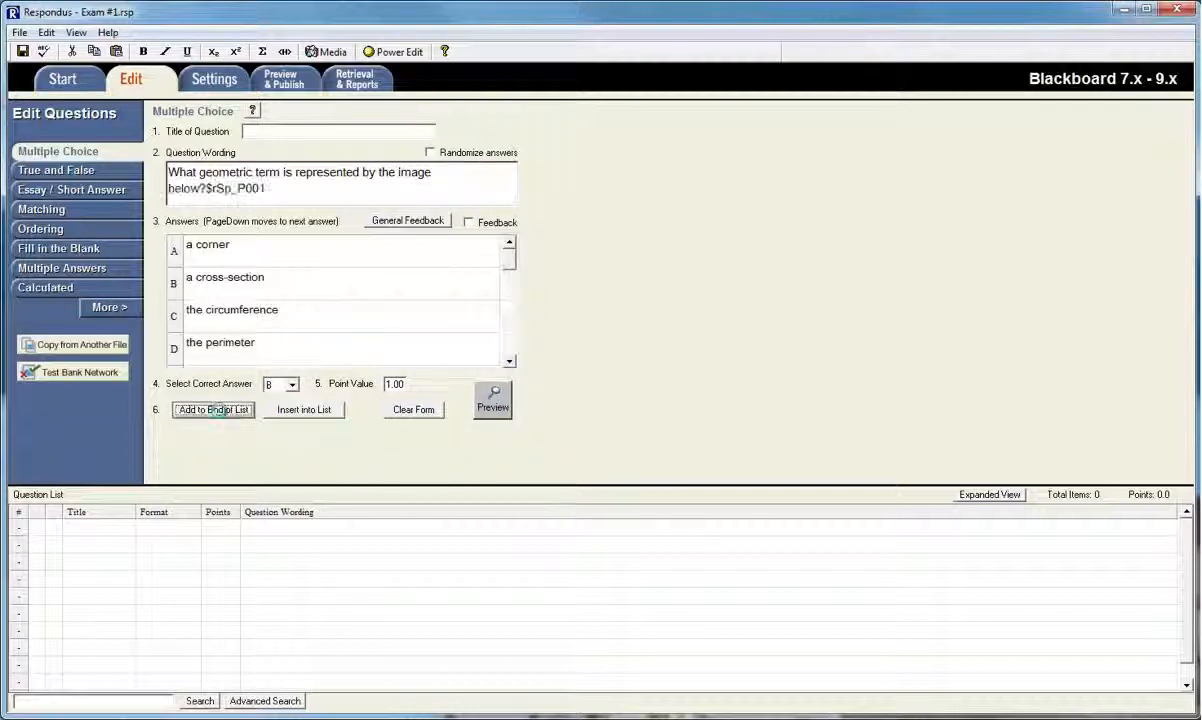
# Add the image question to the end of the question list as item 1
pyautogui.click(212, 408)
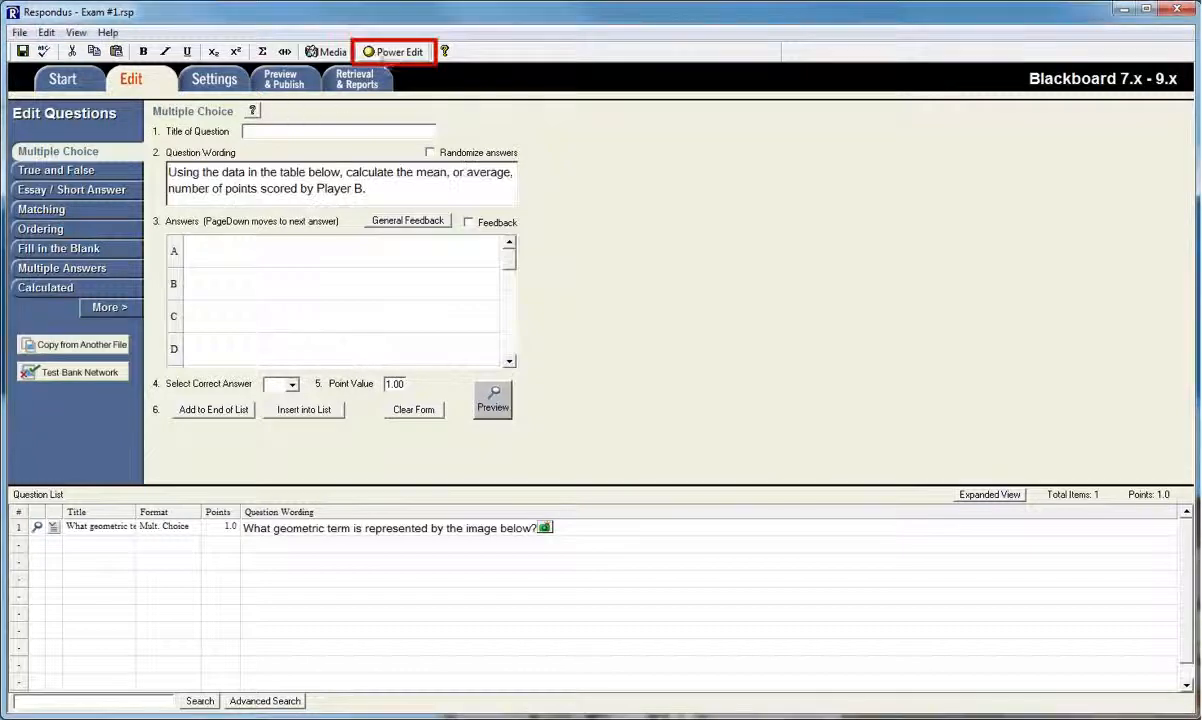
# Insert a 6x3 table into the question wording using Power Edit
pyautogui.click(392, 52)
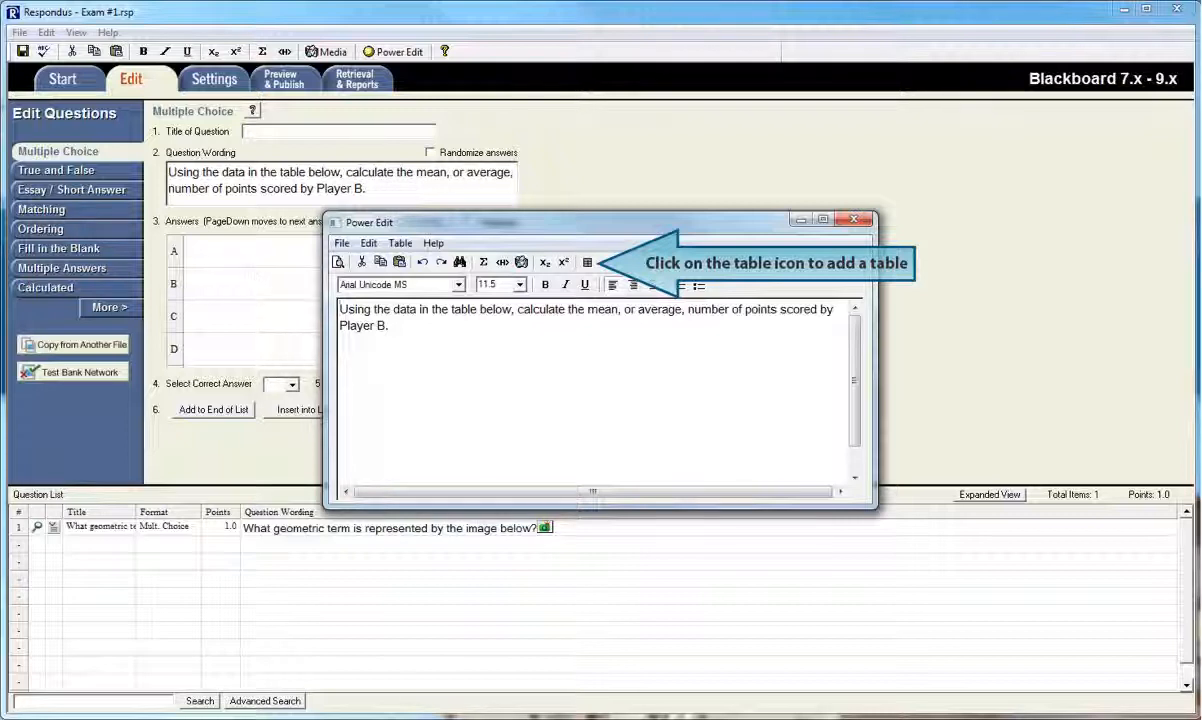
pyautogui.click(588, 260)
pyautogui.write('3')
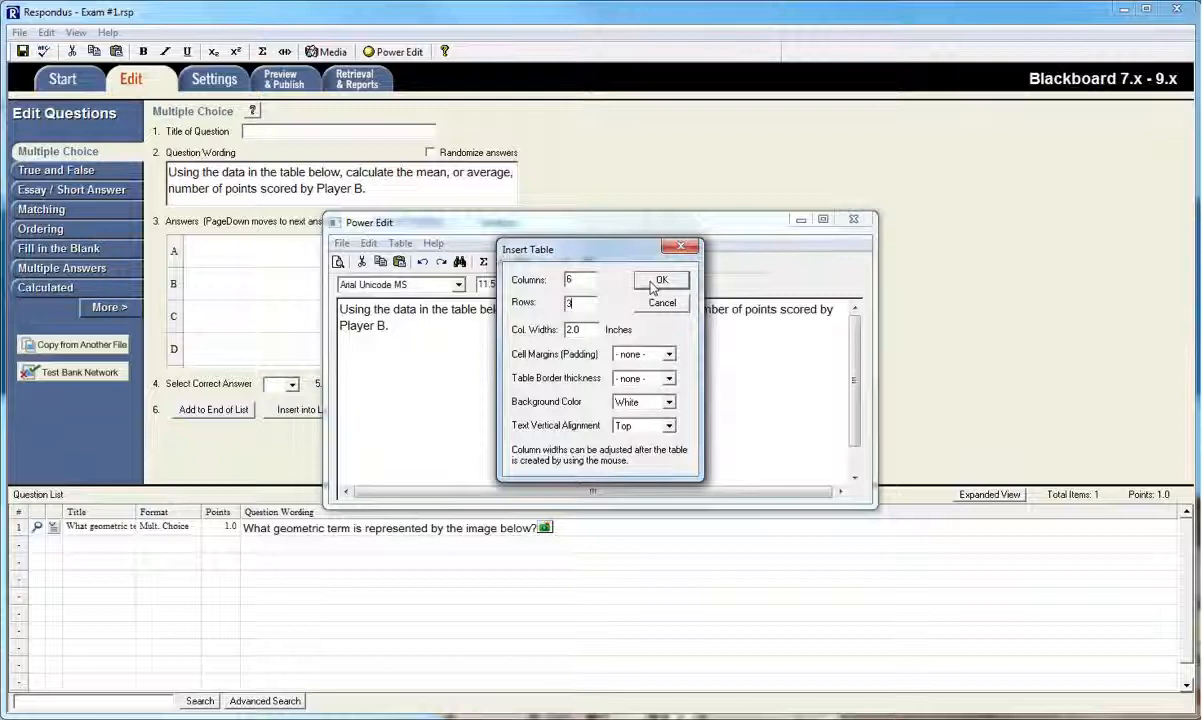
pyautogui.click(660, 280)
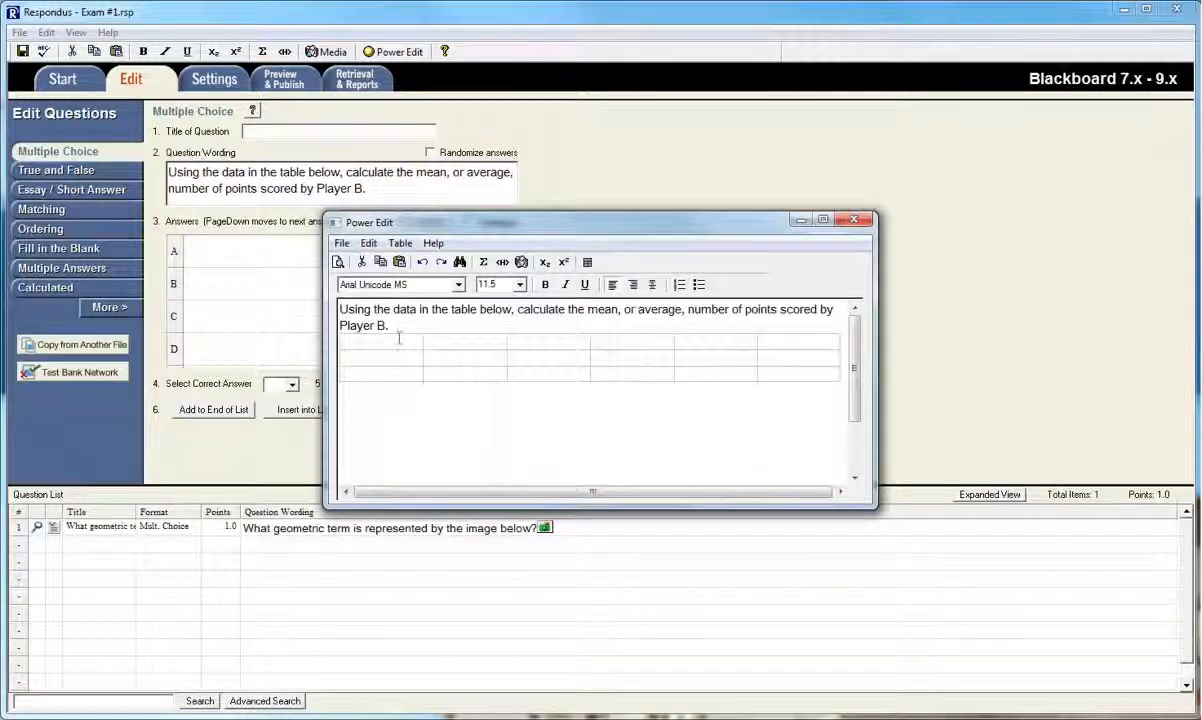
# Fill the table with Games 1–5 scores for Players A and B and save it into the question
pyautogui.write('Ga')
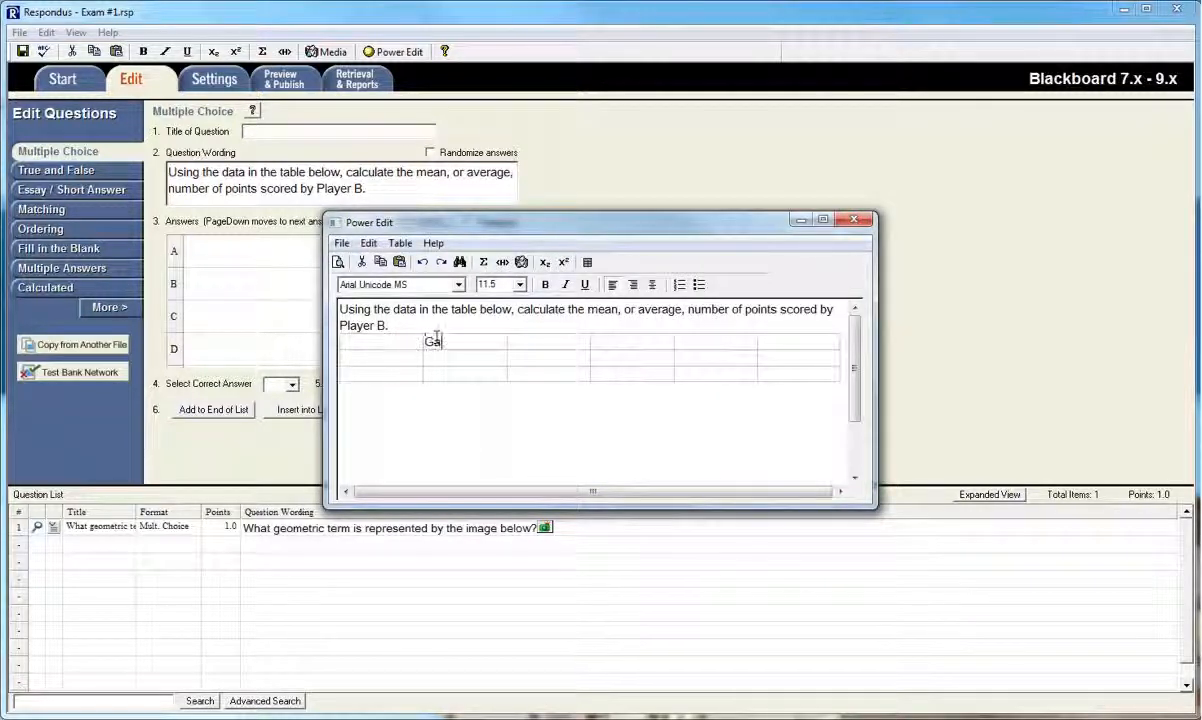
pyautogui.write('me 1')
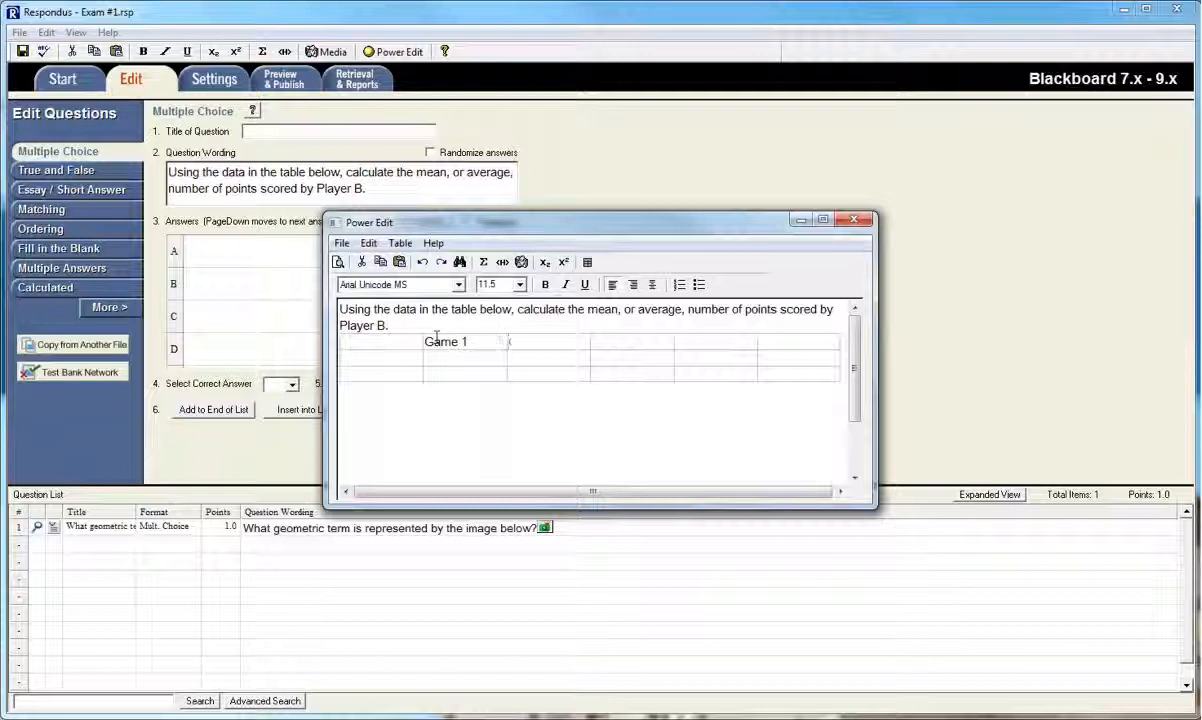
pyautogui.write('Game 2')
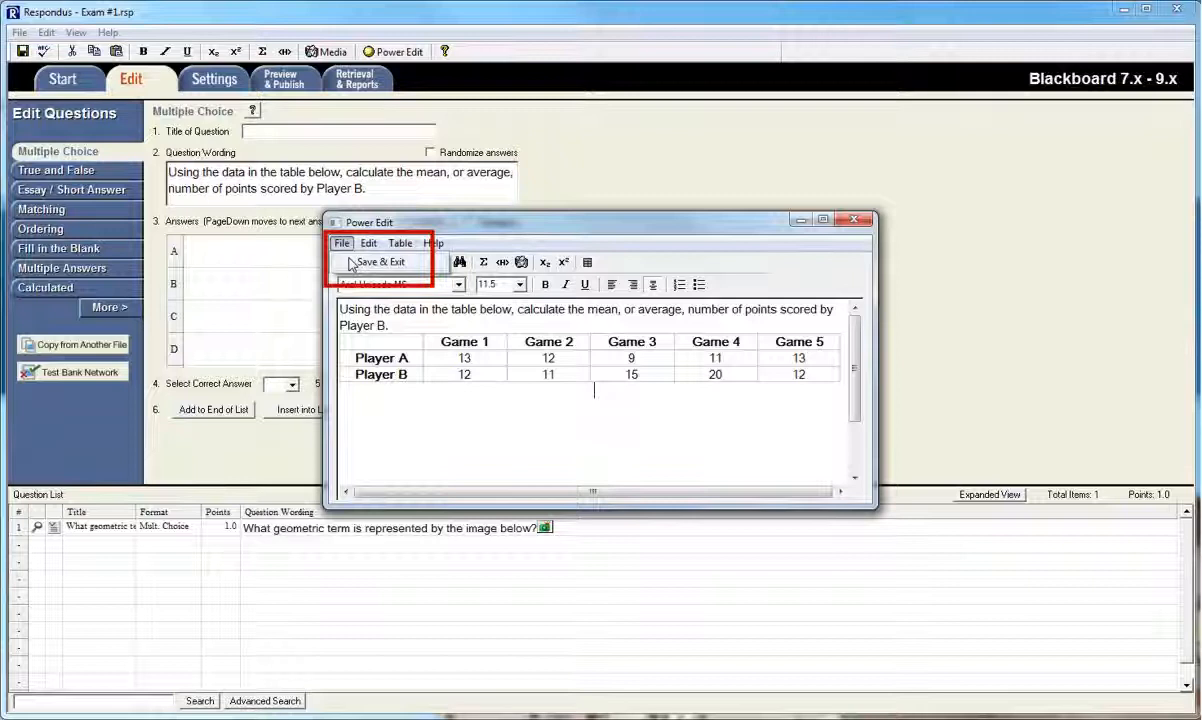
pyautogui.click(380, 262)
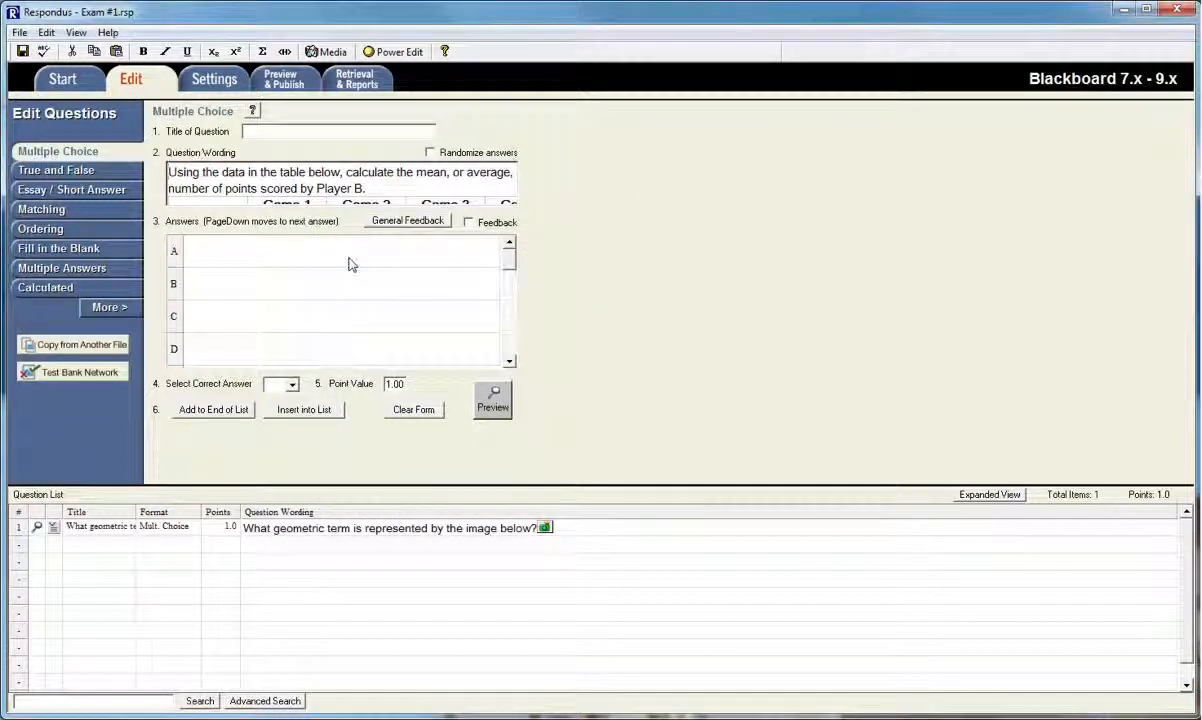
pyautogui.moveTo(334, 264)
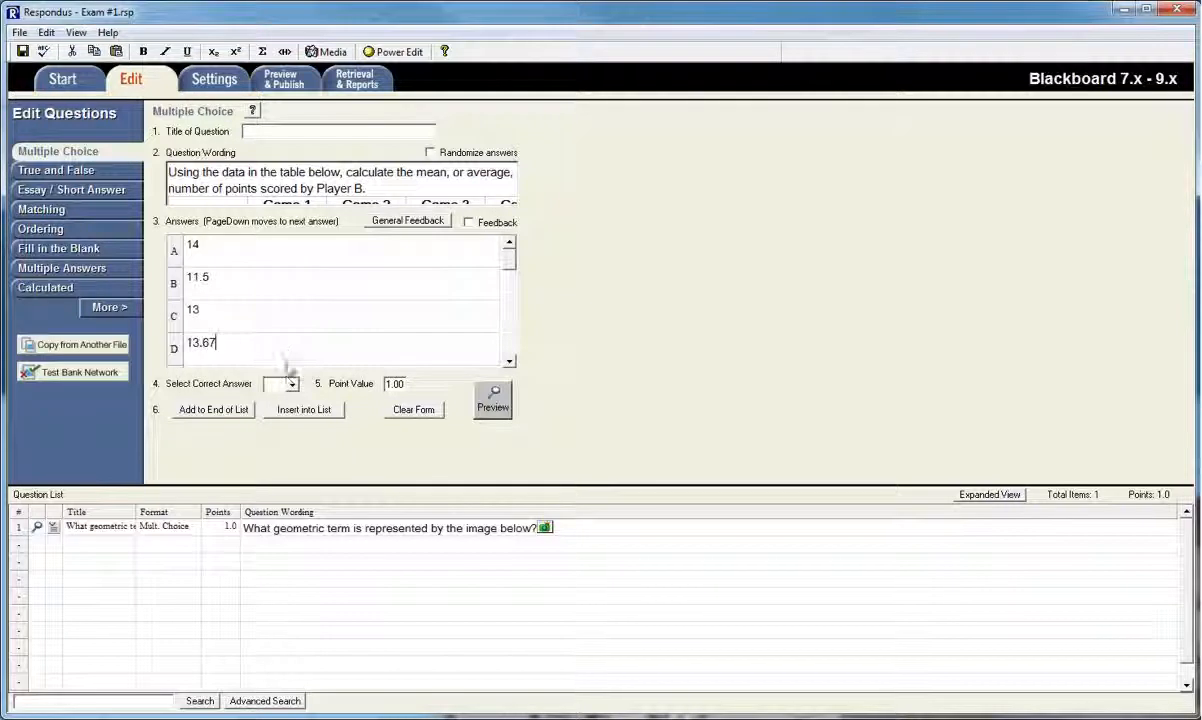
# Mark answer A (14) as correct and preview the mean question
pyautogui.click(280, 384)
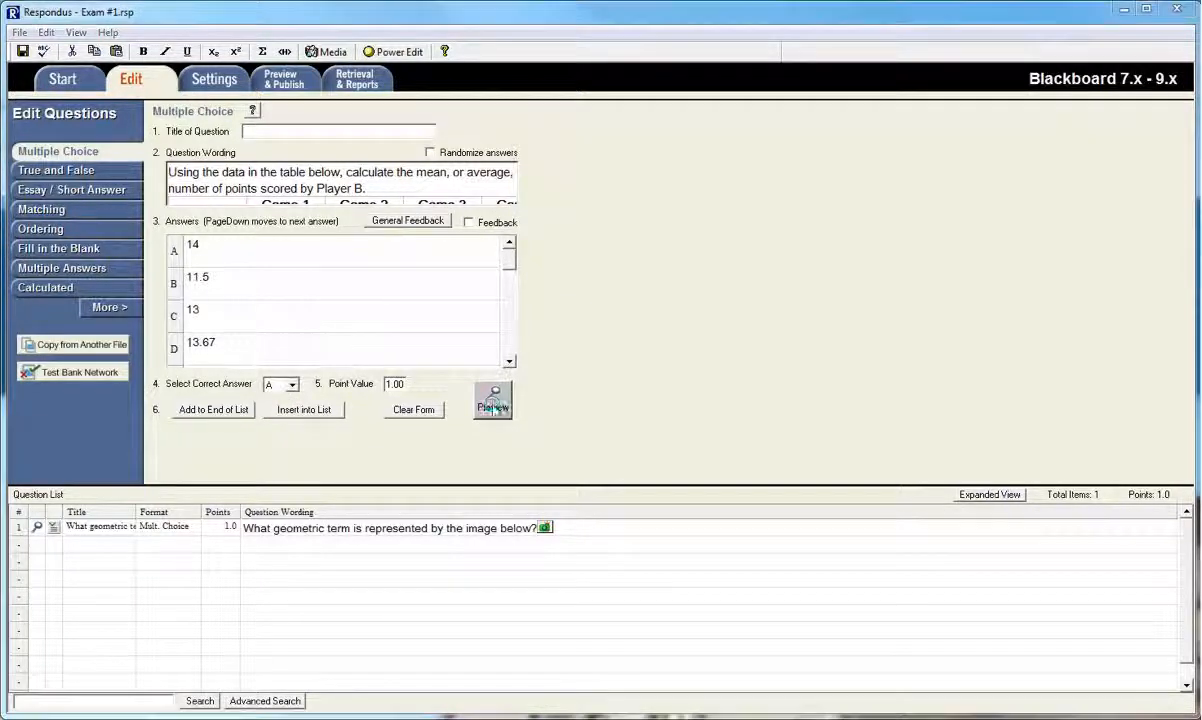
pyautogui.click(492, 400)
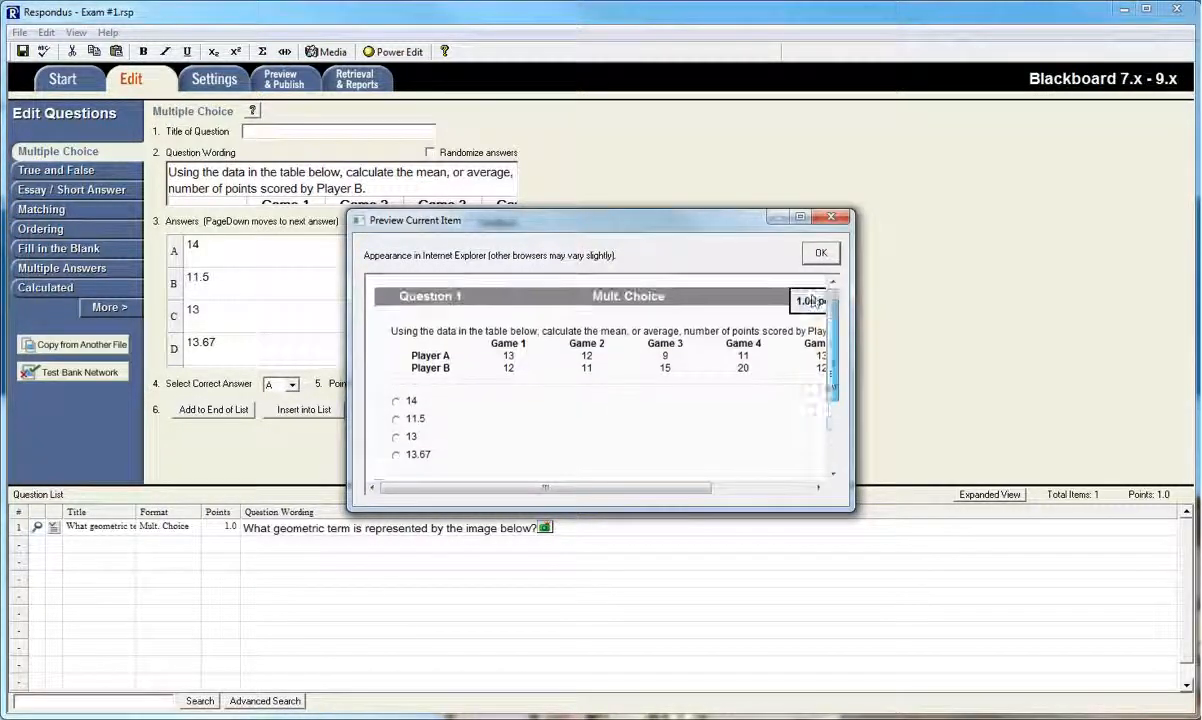
pyautogui.click(820, 252)
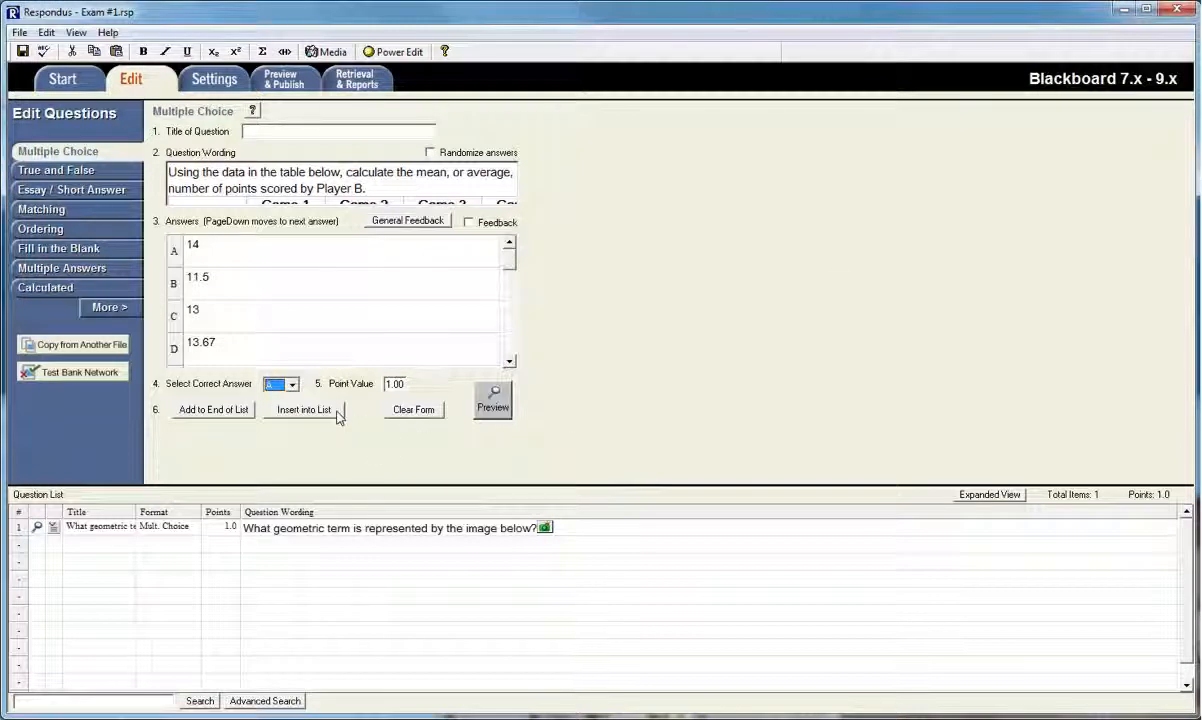
# Insert the mean question into the list at position 1
pyautogui.click(304, 408)
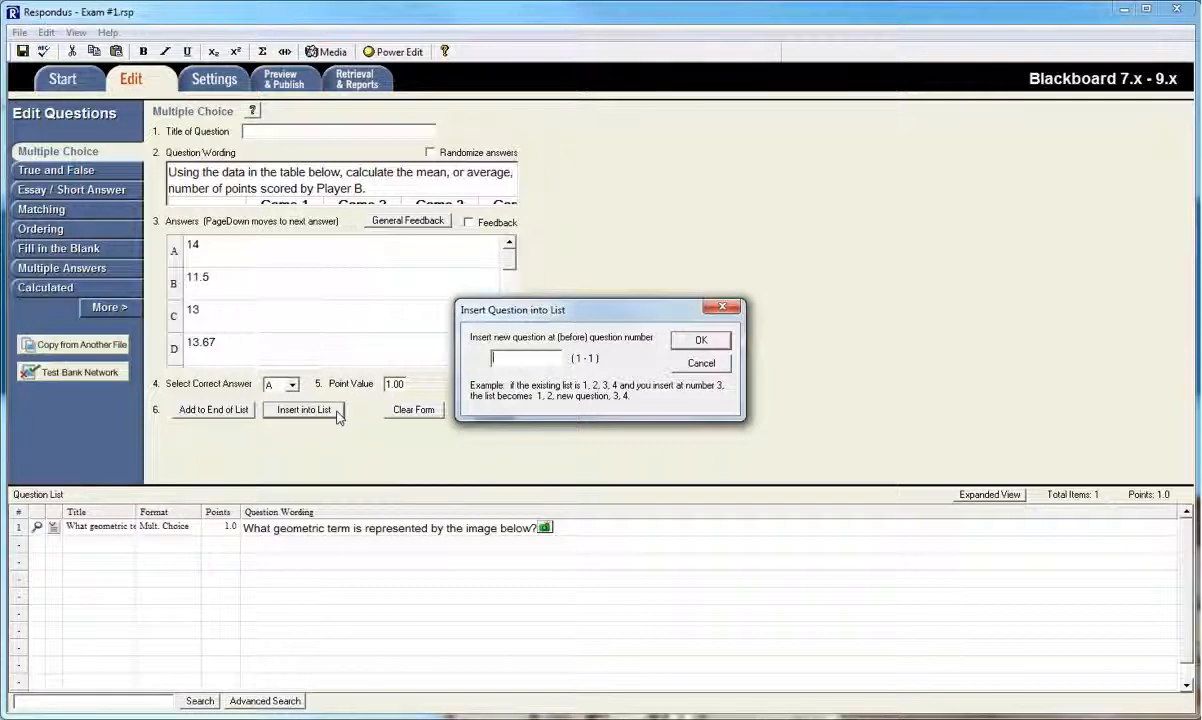
pyautogui.write('1')
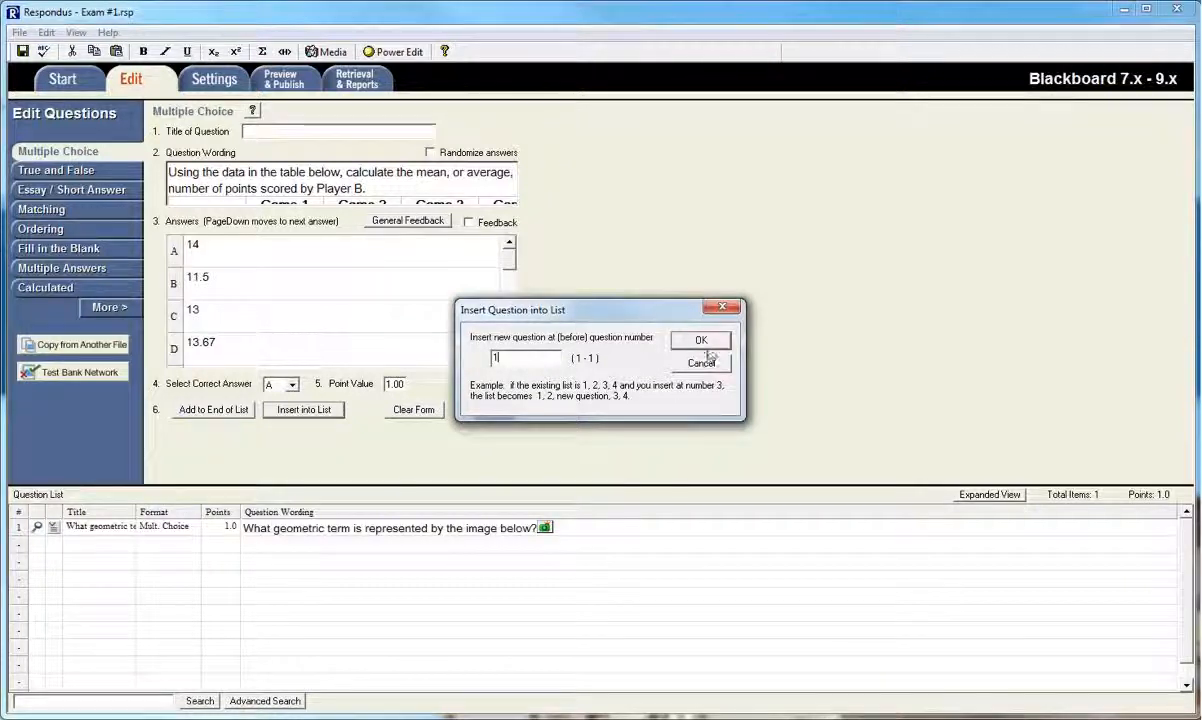
pyautogui.click(700, 340)
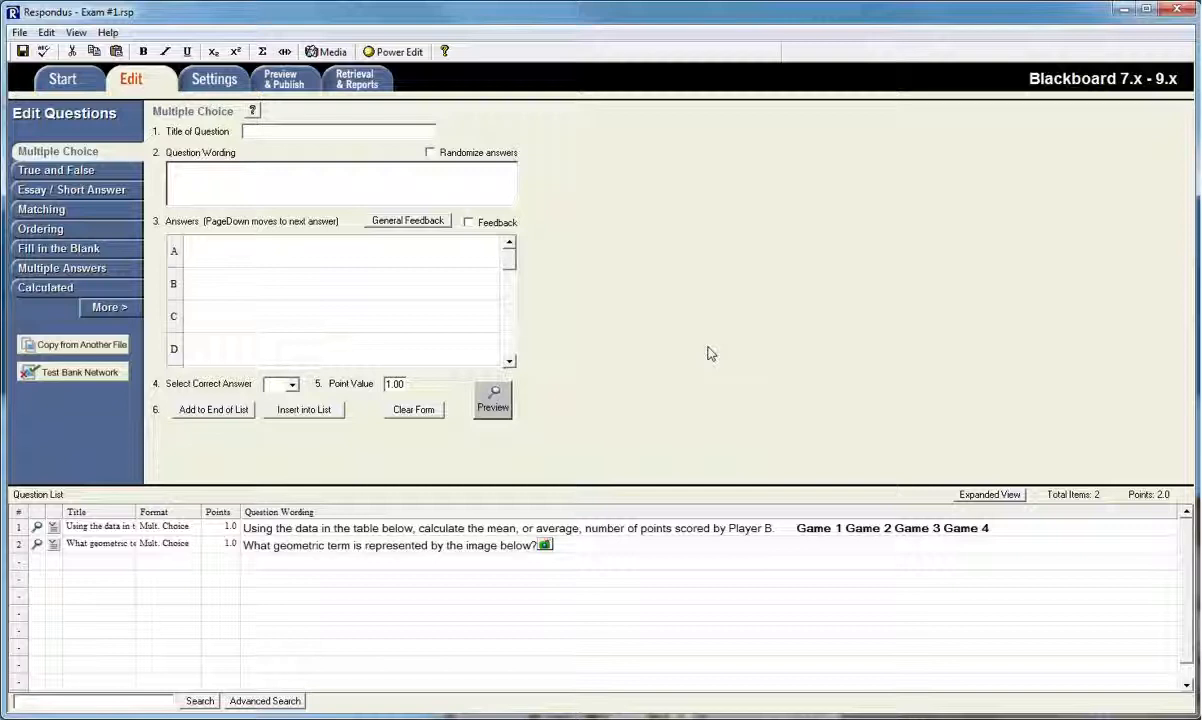
pyautogui.moveTo(710, 376)
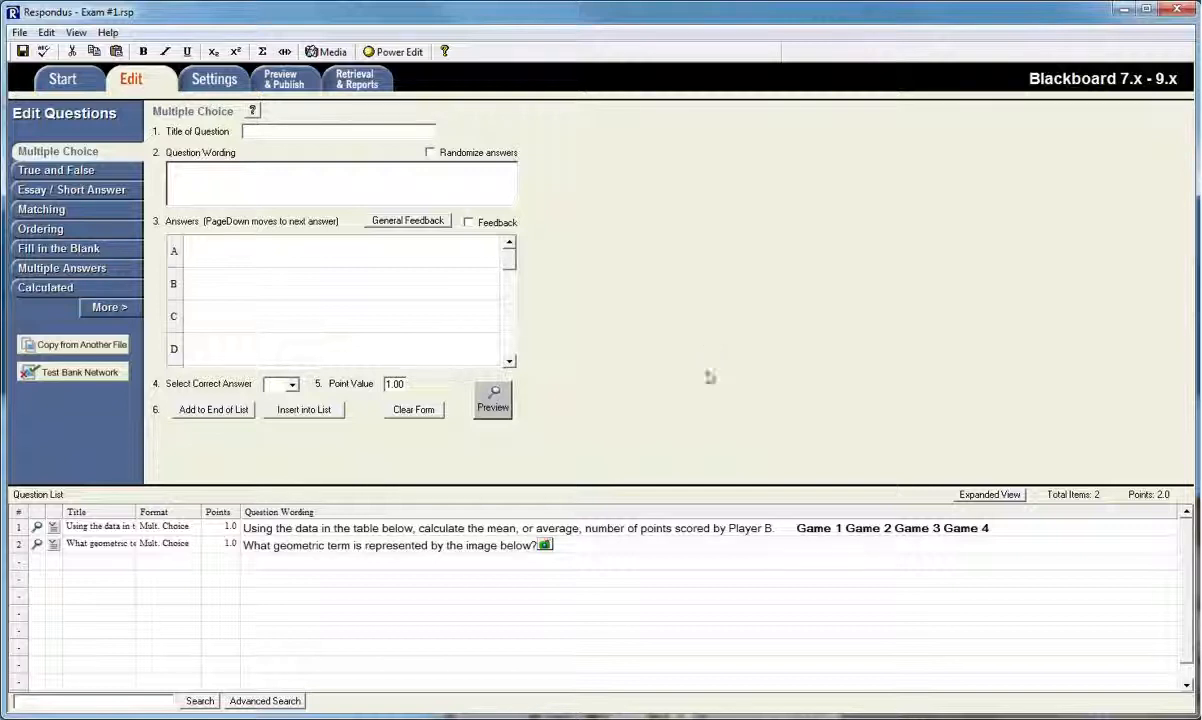
pyautogui.moveTo(710, 376)
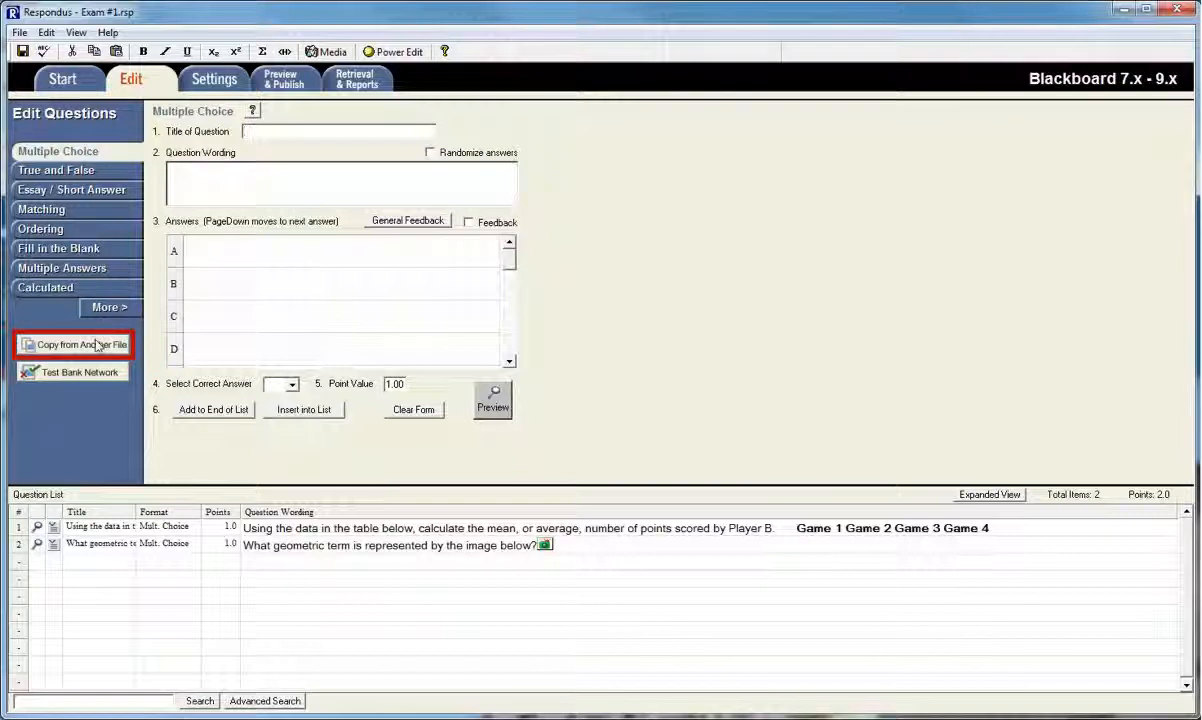
pyautogui.click(80, 344)
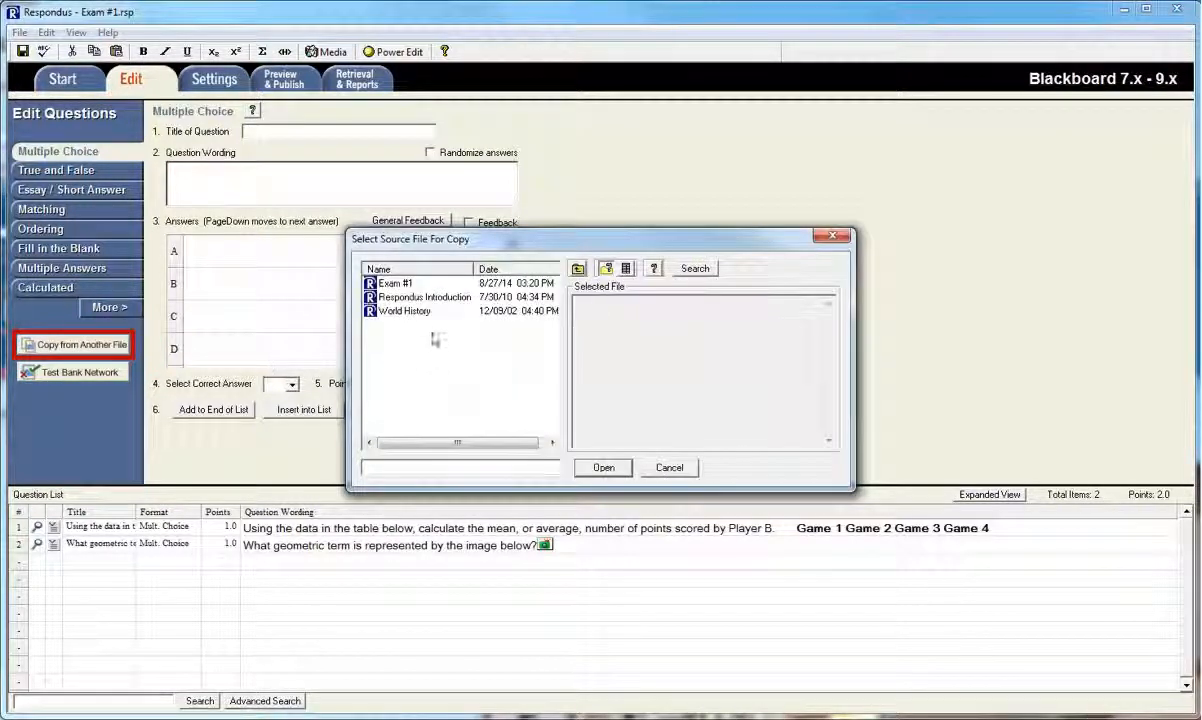
pyautogui.click(424, 296)
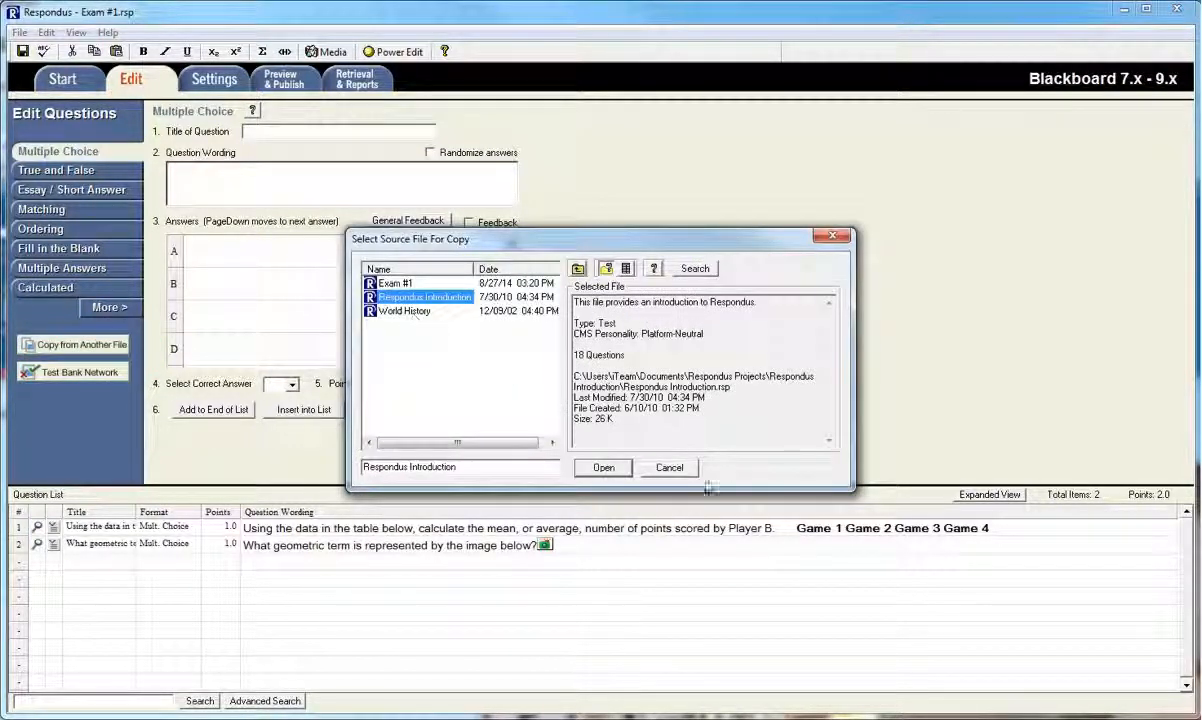
pyautogui.click(604, 468)
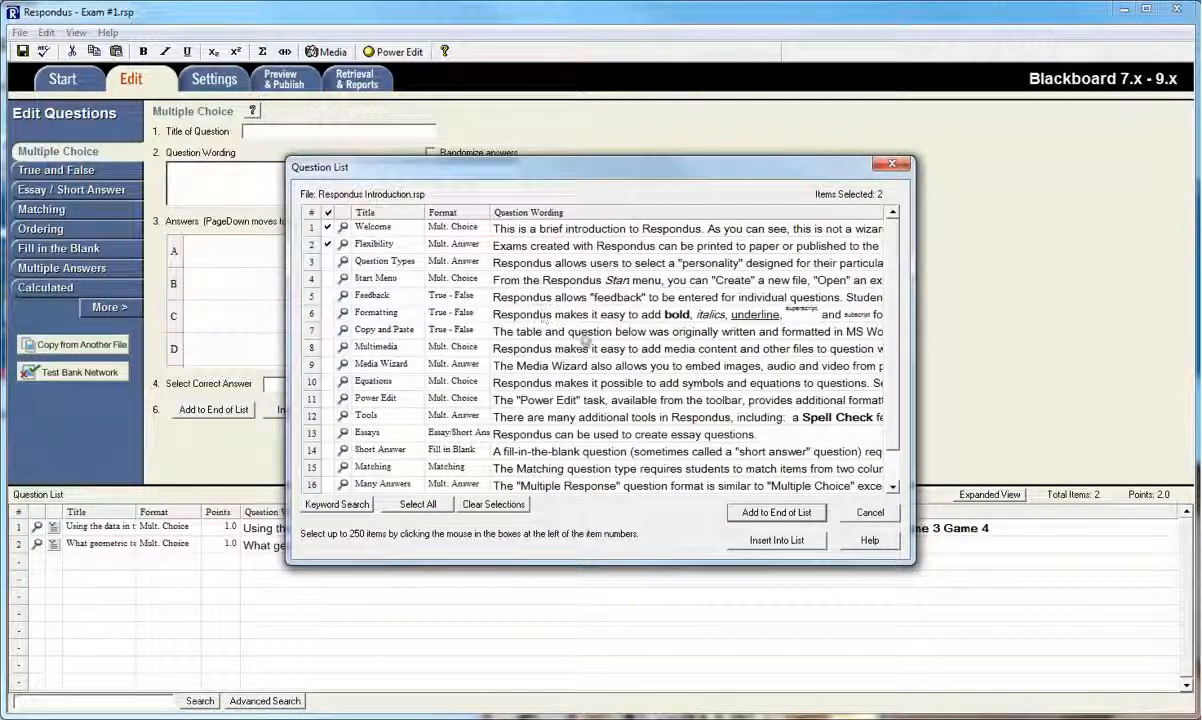
pyautogui.click(776, 512)
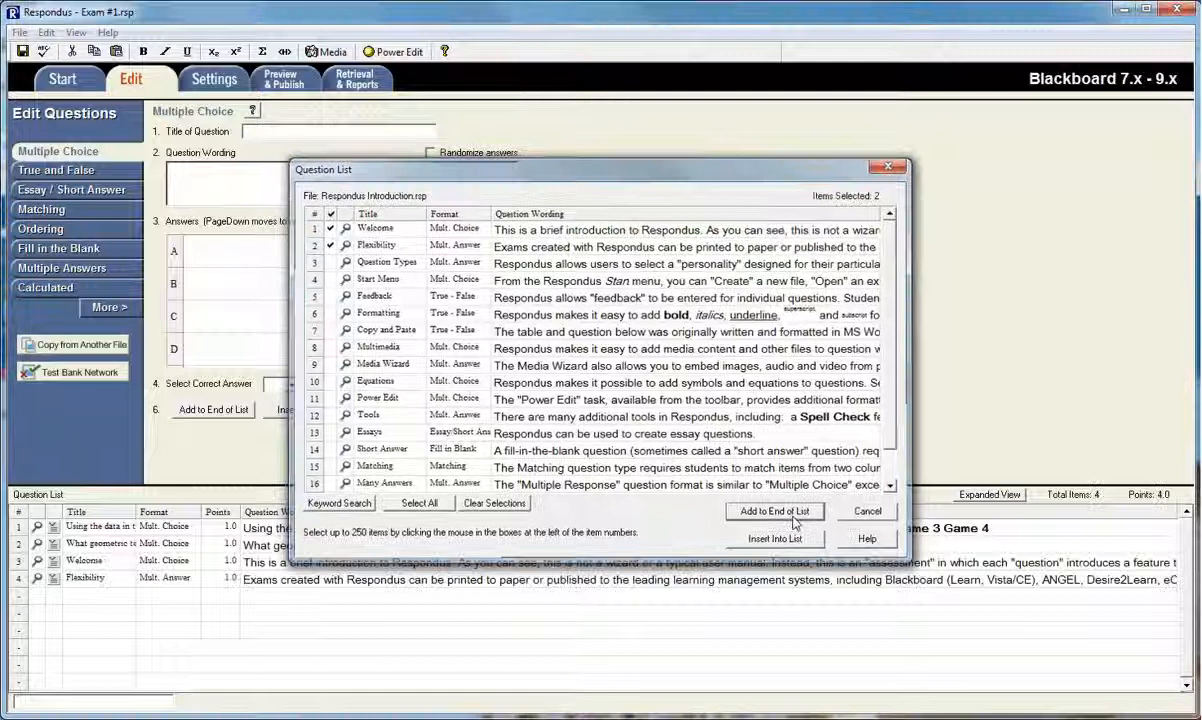
pyautogui.click(776, 512)
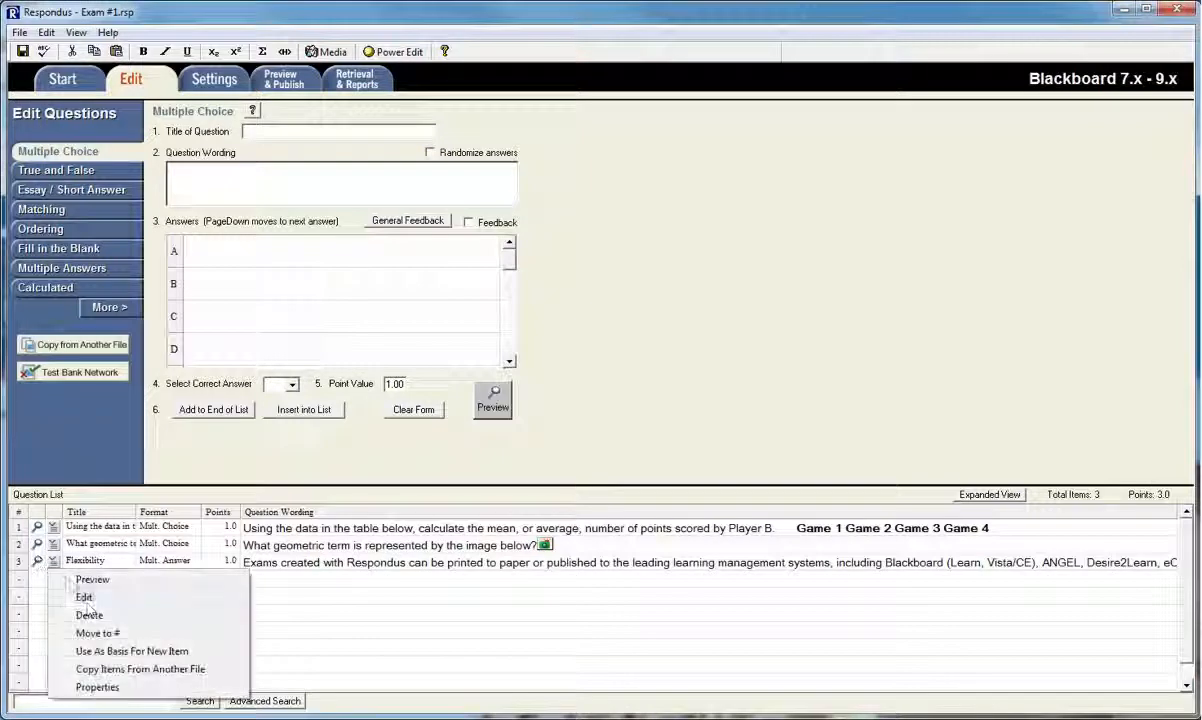
pyautogui.click(88, 614)
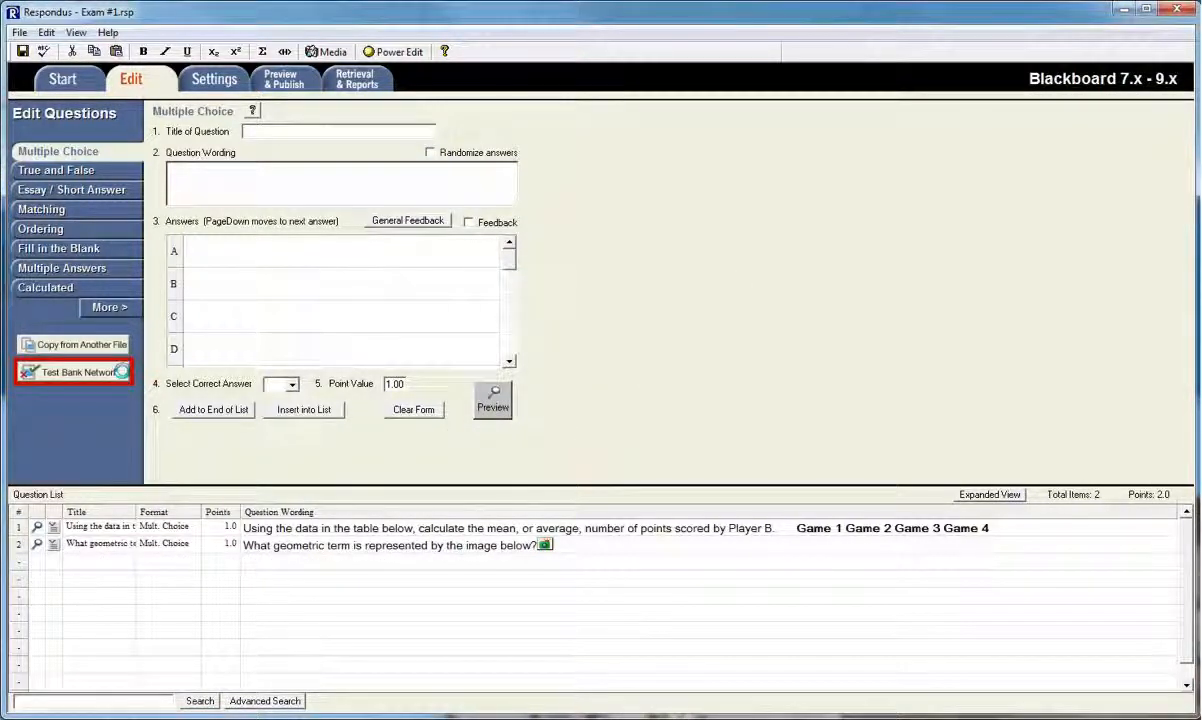
# Leave the Test Bank Network and set the exam's Availability to visible to students
pyautogui.click(78, 370)
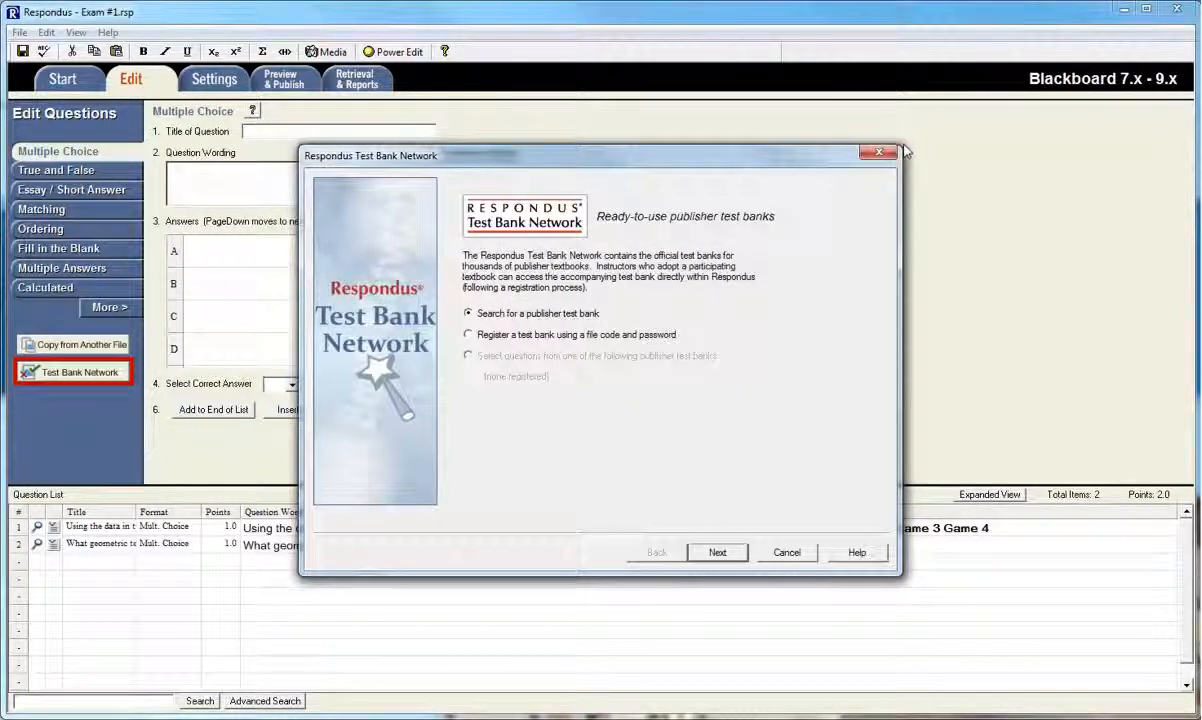
pyautogui.click(878, 152)
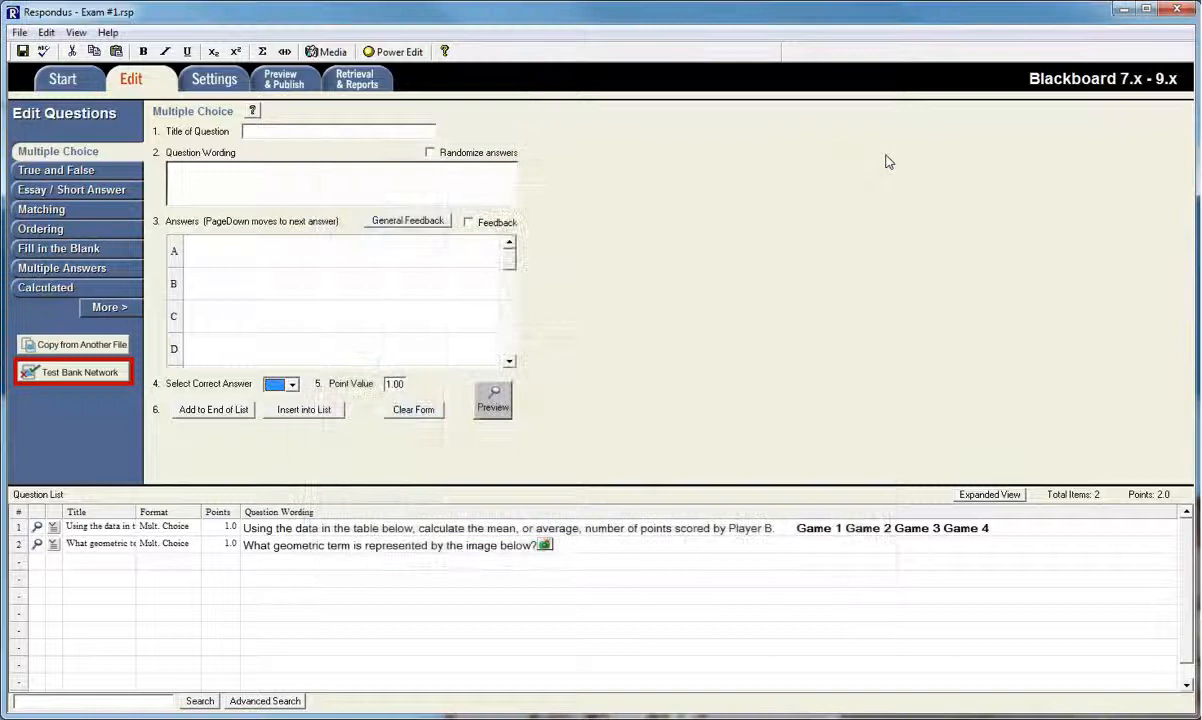
pyautogui.moveTo(670, 292)
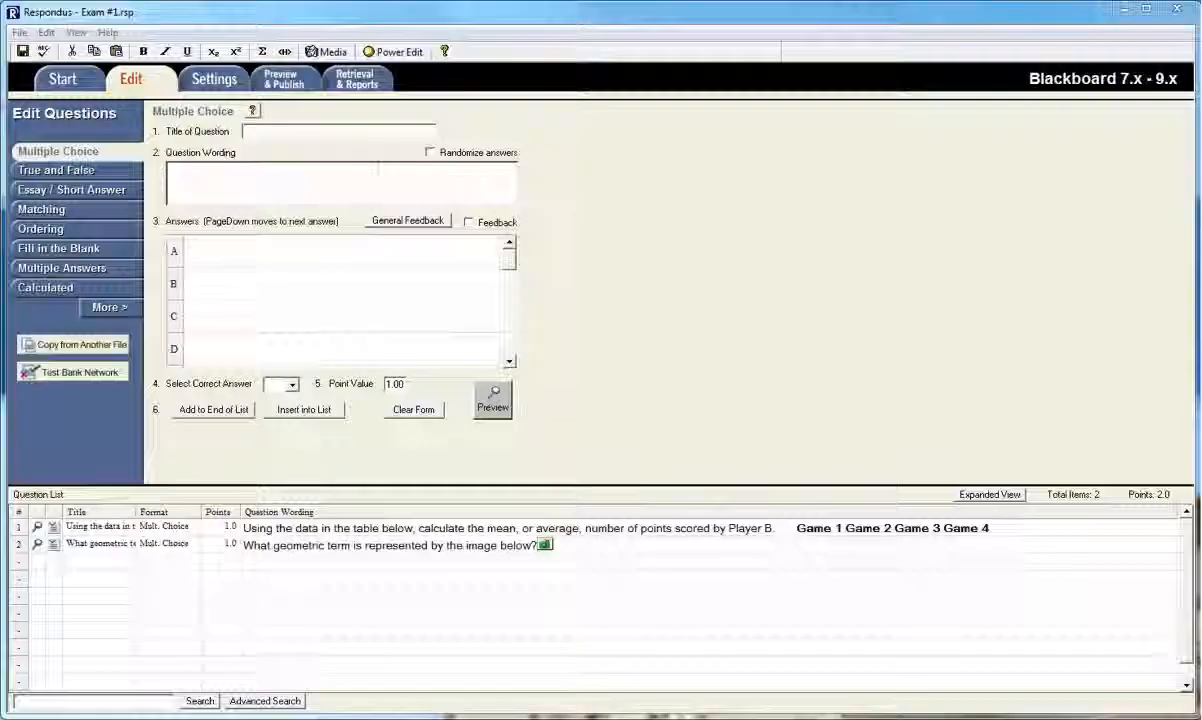
pyautogui.click(214, 78)
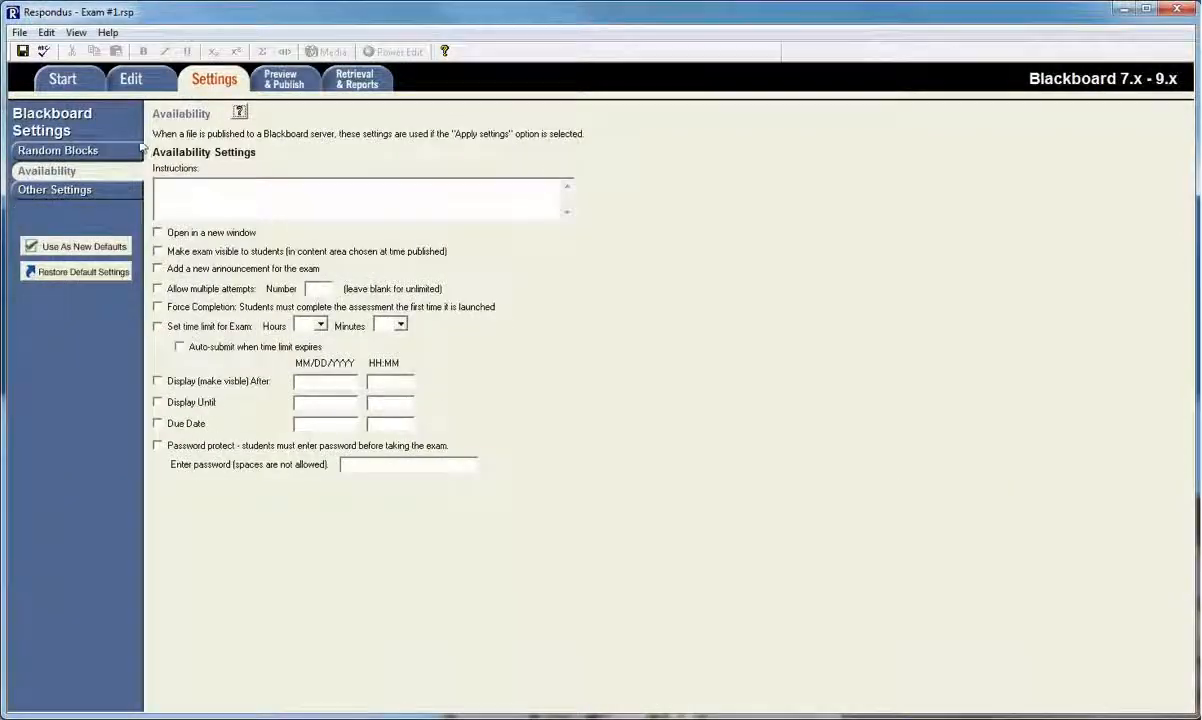
pyautogui.click(156, 252)
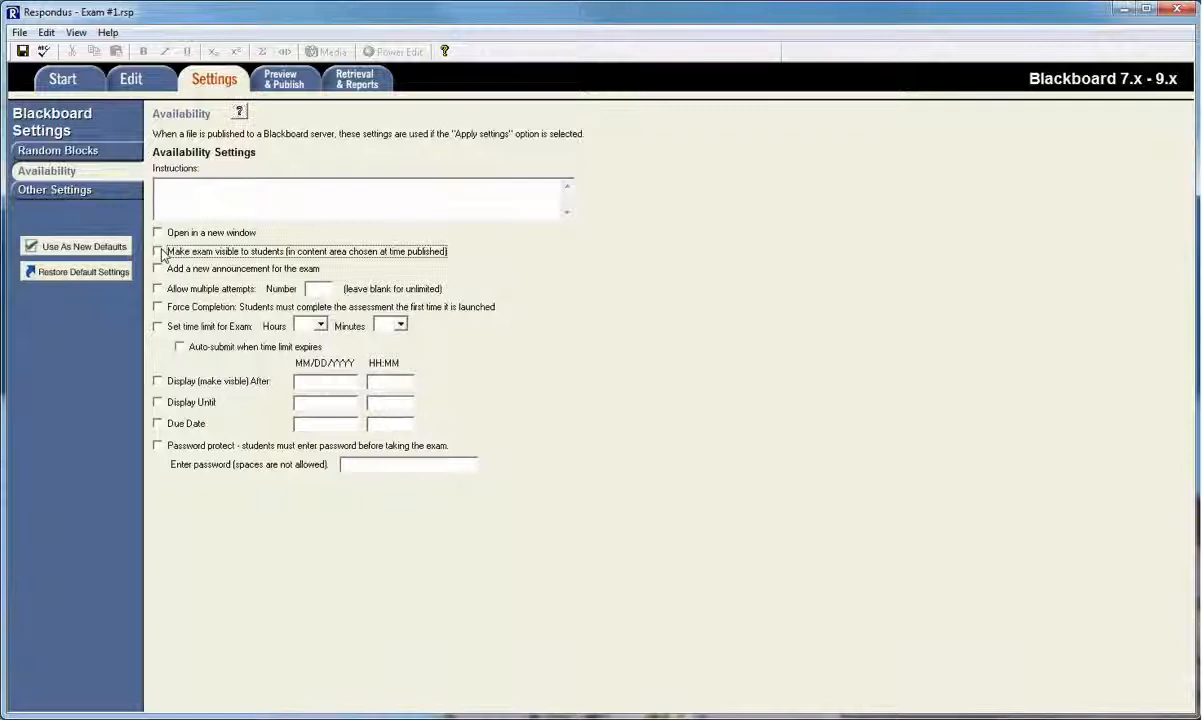
pyautogui.click(156, 252)
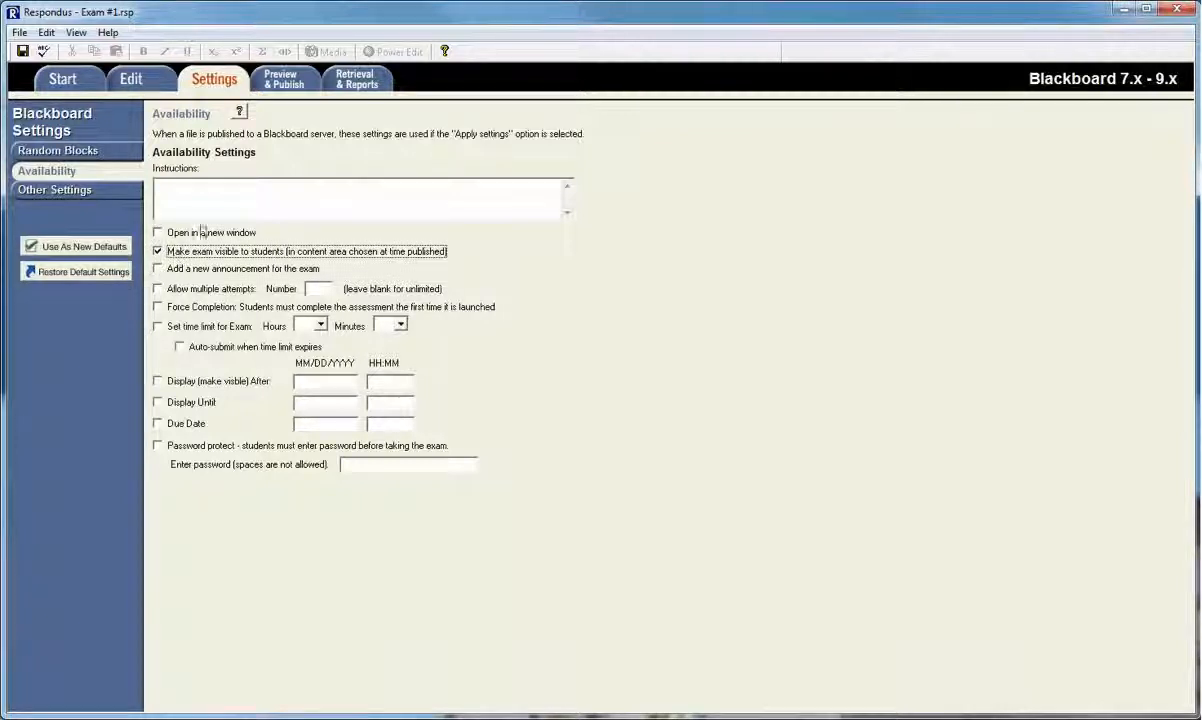
# Preview the whole exam file from Preview & Publish, showing question 1 of 2
pyautogui.click(284, 80)
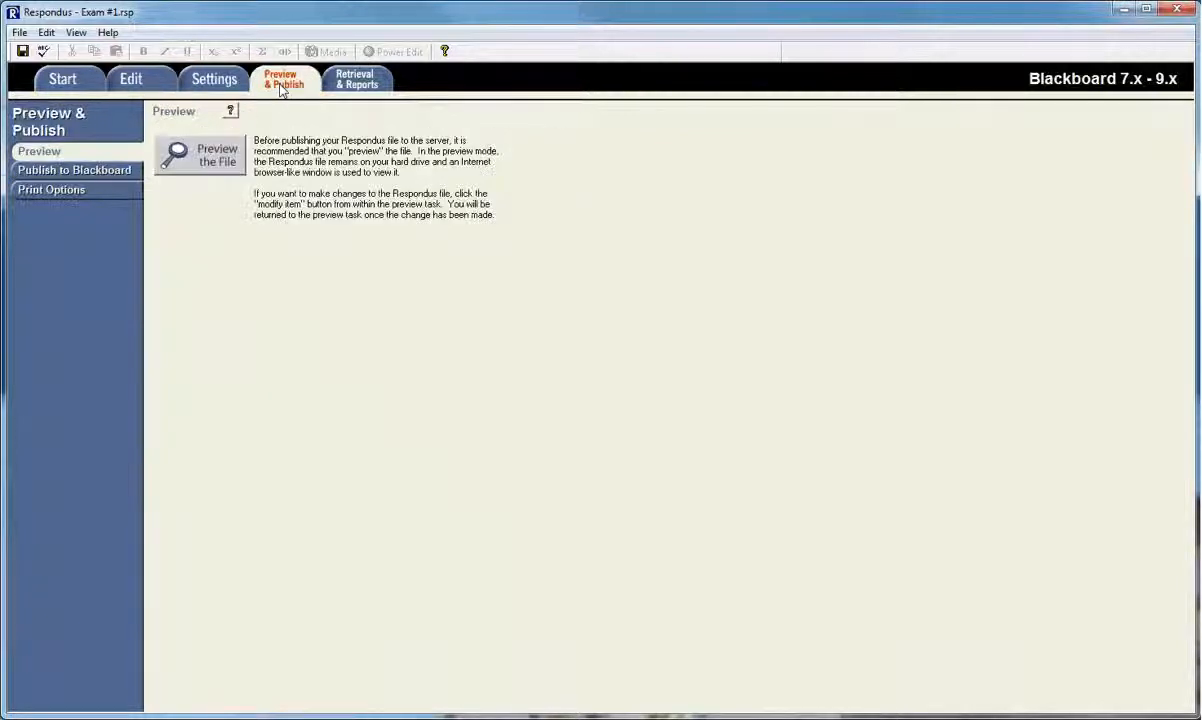
pyautogui.click(200, 154)
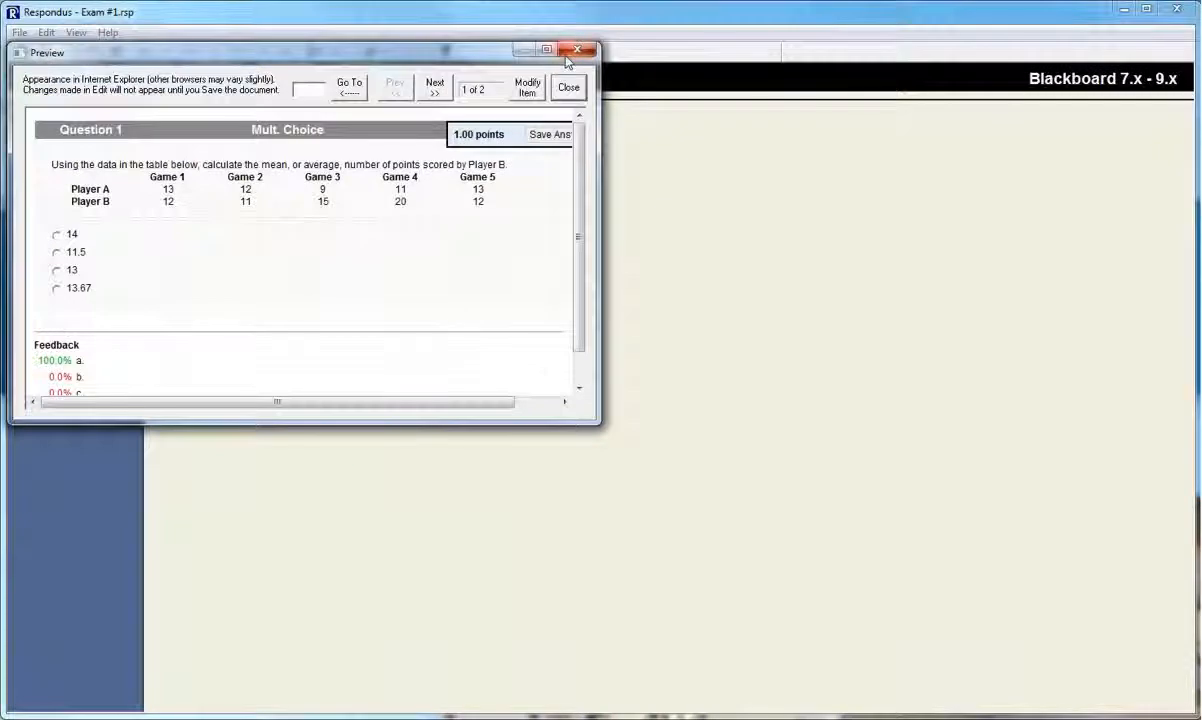